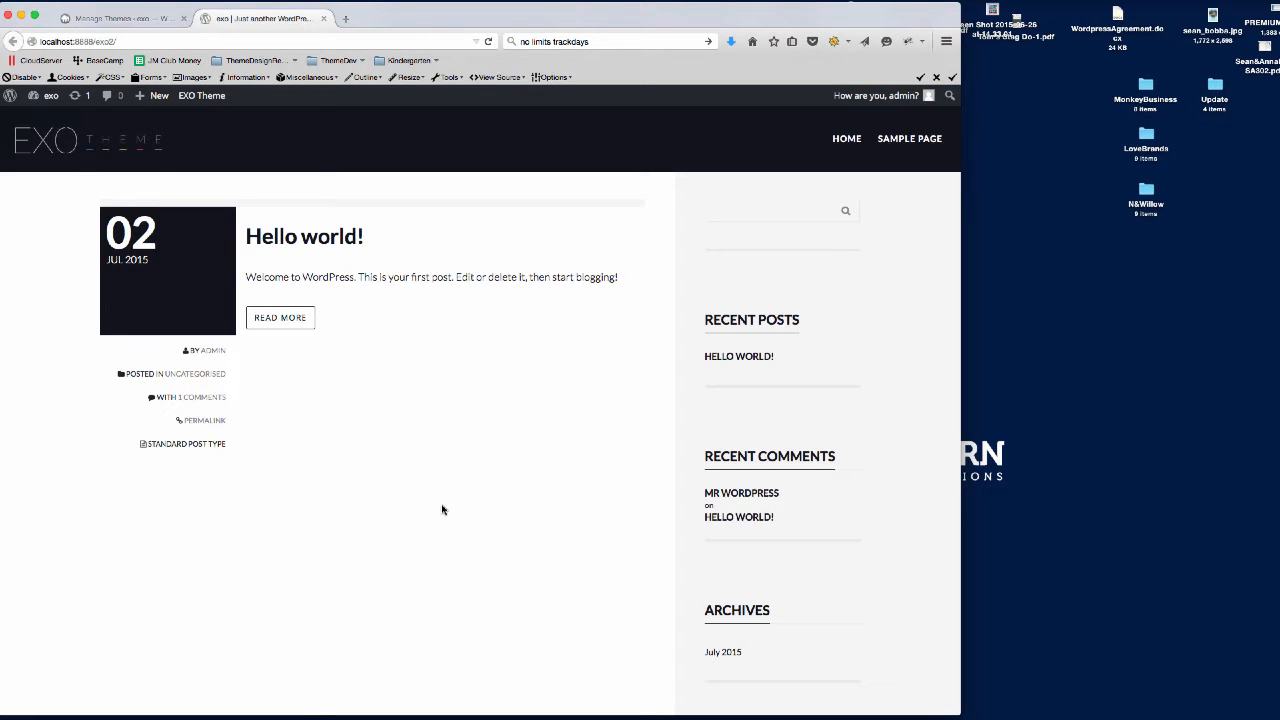
mouse_move(430, 464)
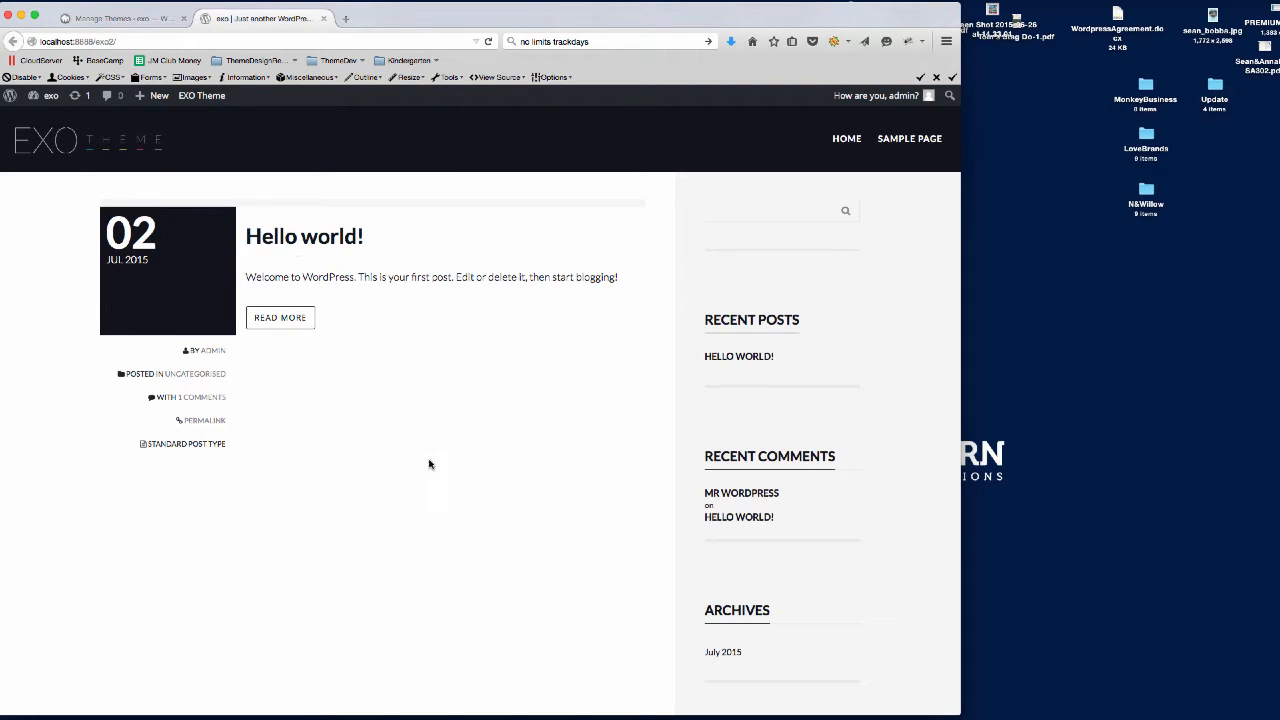
mouse_move(464, 384)
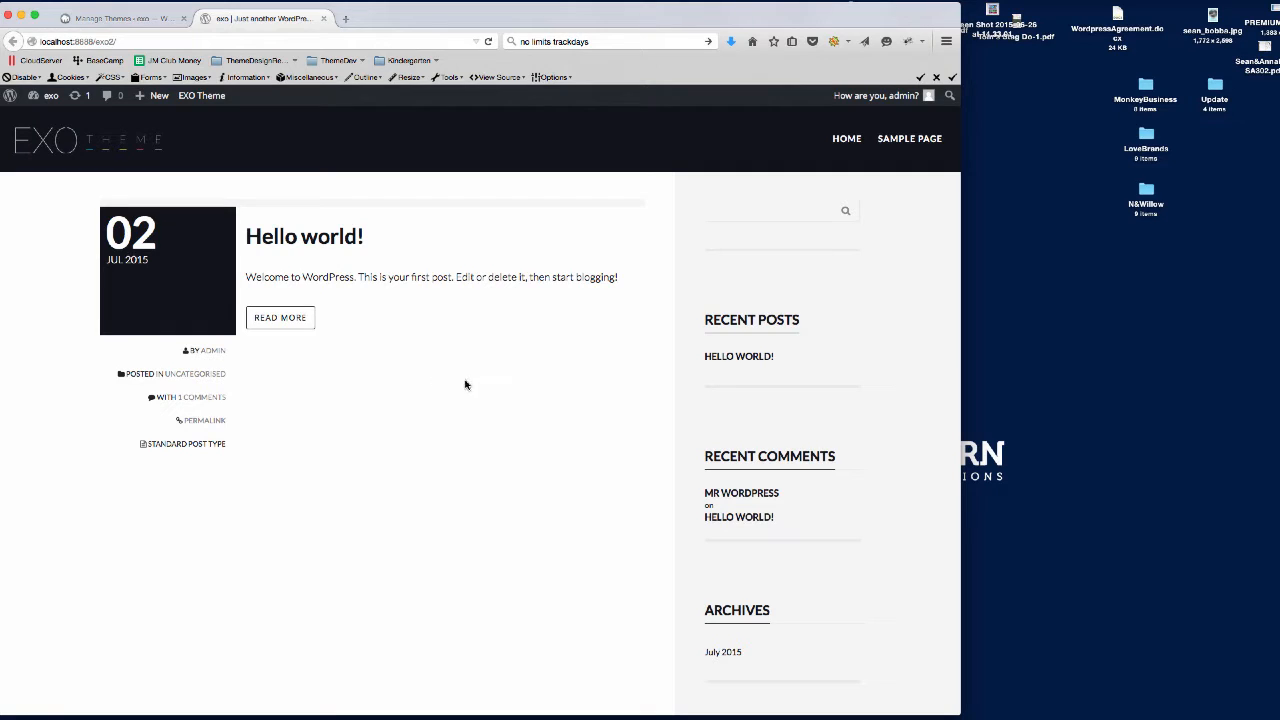
mouse_move(404, 304)
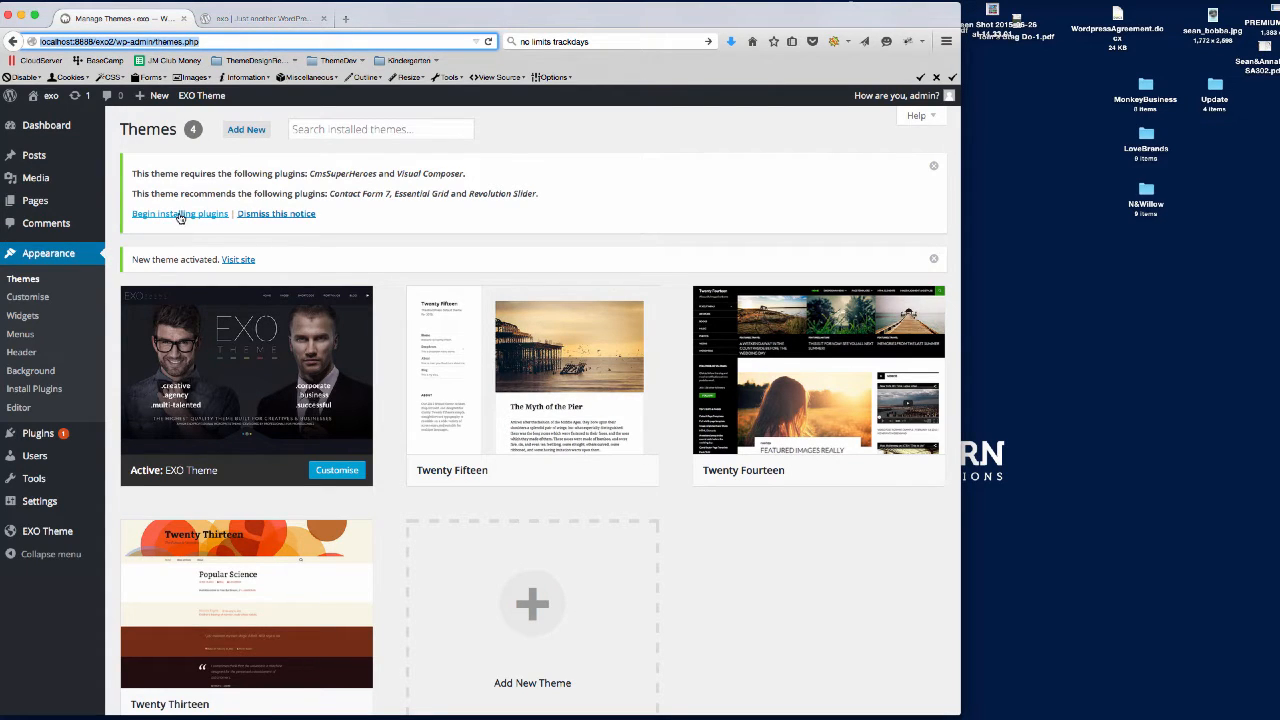
Bulk-install CmsSuperHeroes, Visual Composer, Contact Form 7, Essential Grid and Revolution Slider, then return to the installer.
left_click(180, 212)
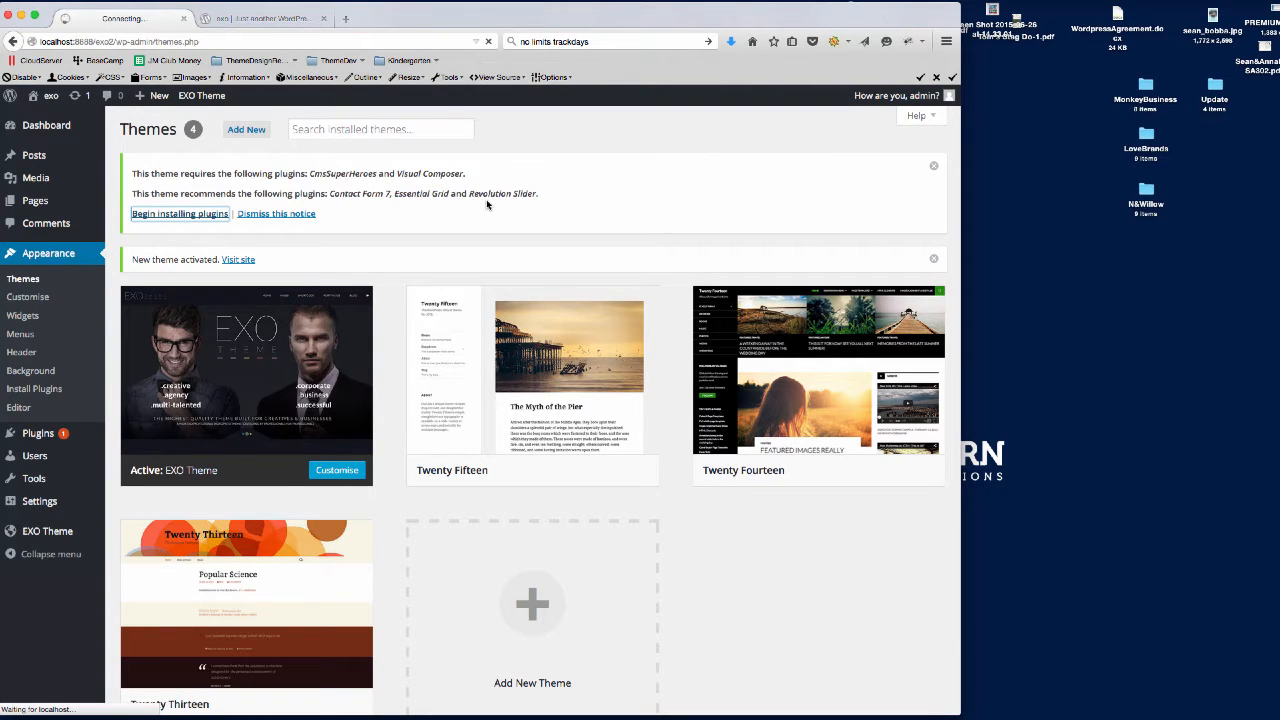
left_click(180, 212)
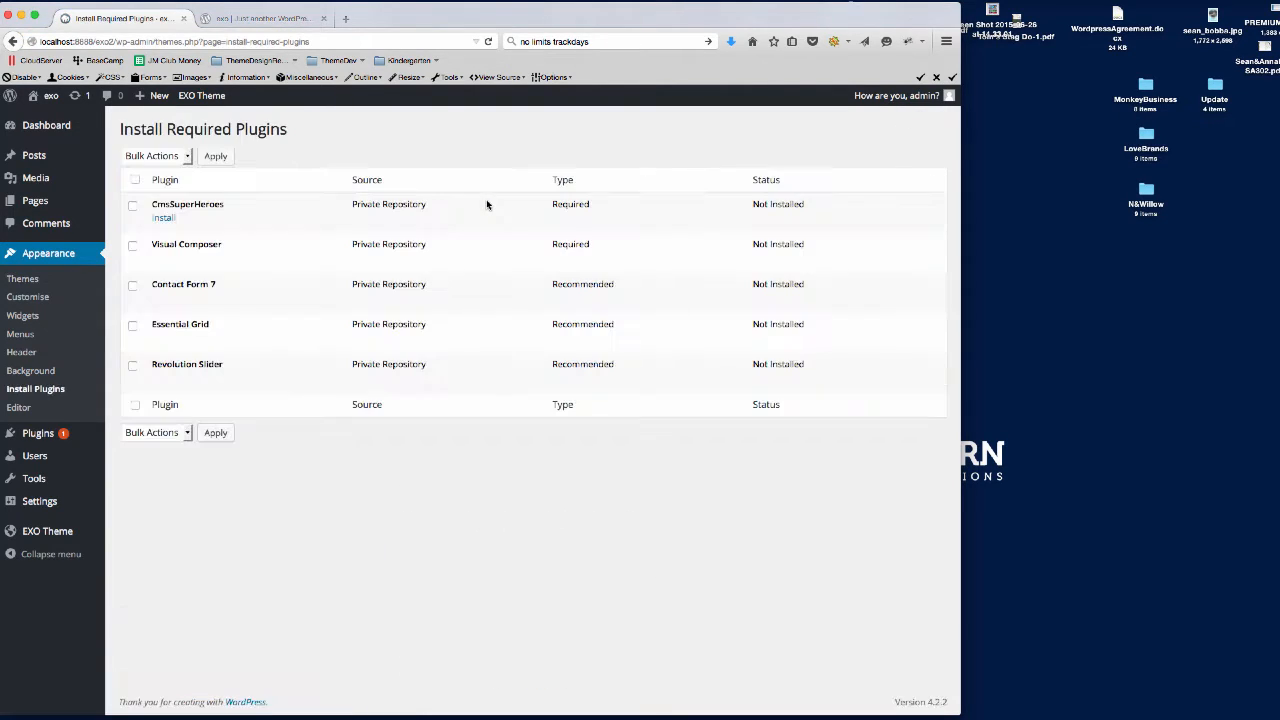
left_click(136, 180)
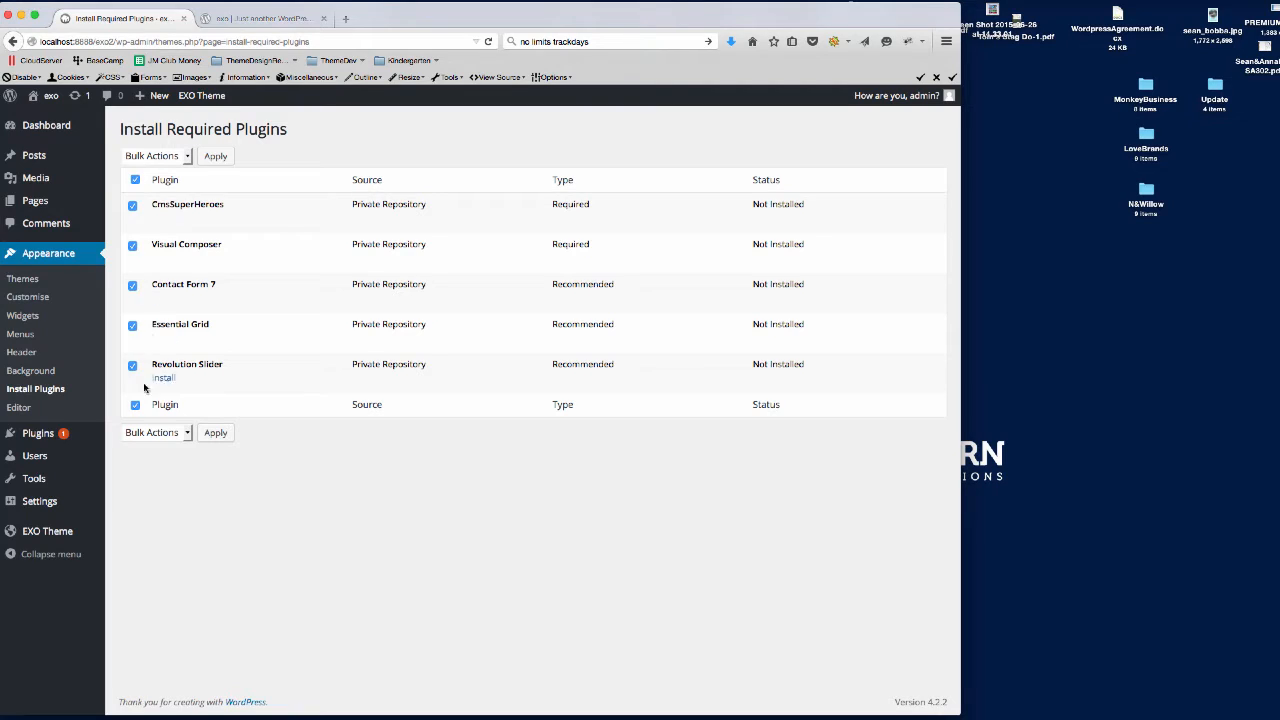
left_click(156, 156)
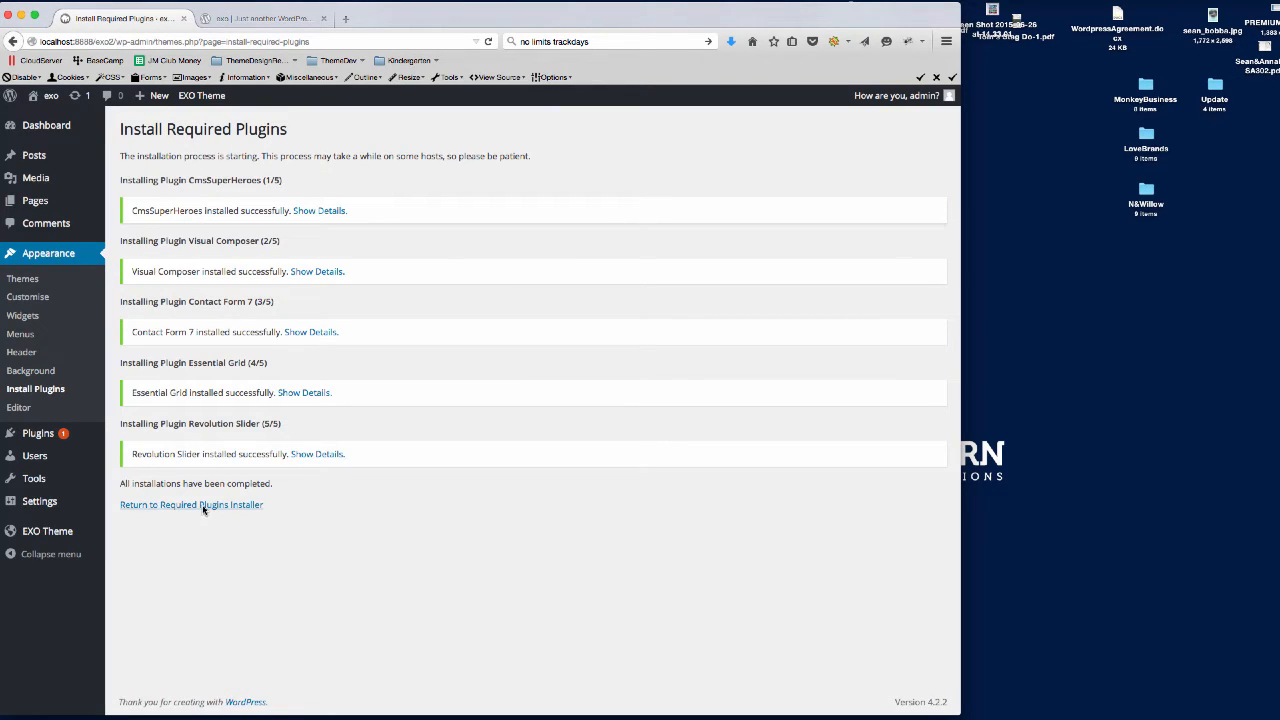
left_click(192, 504)
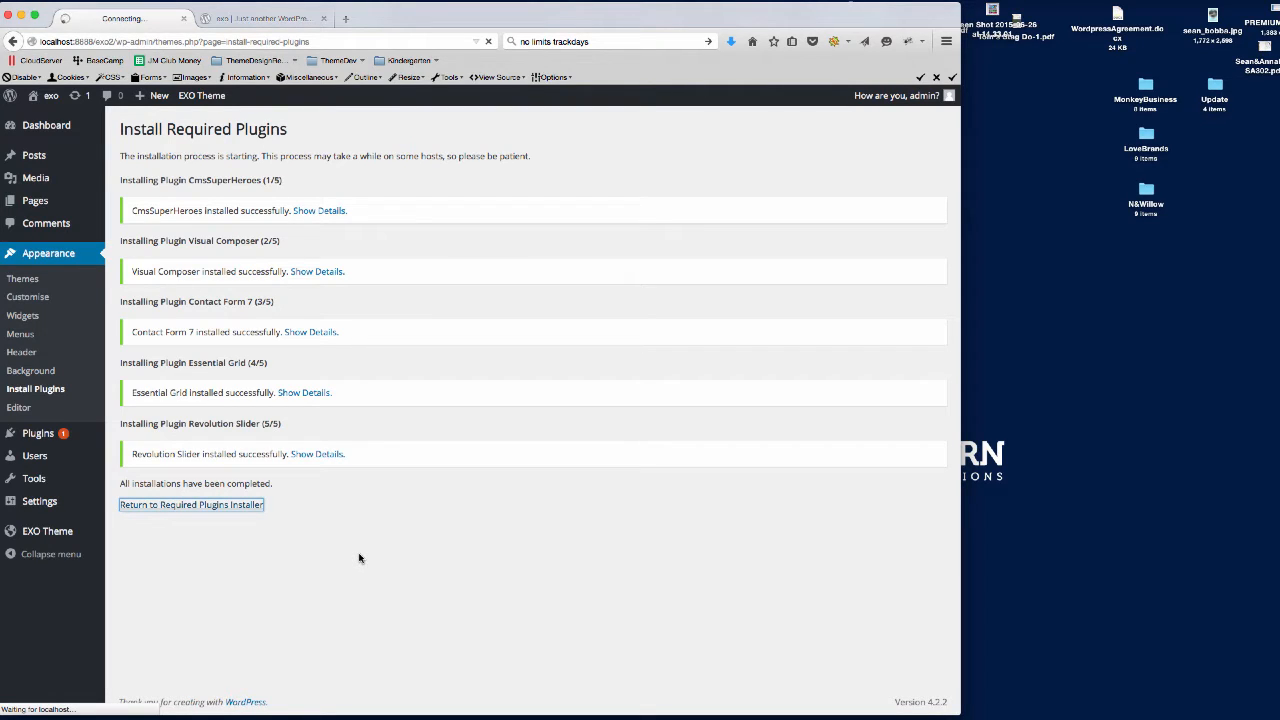
Bulk-activate all five EXO plugins and go back to the Dashboard.
left_click(192, 504)
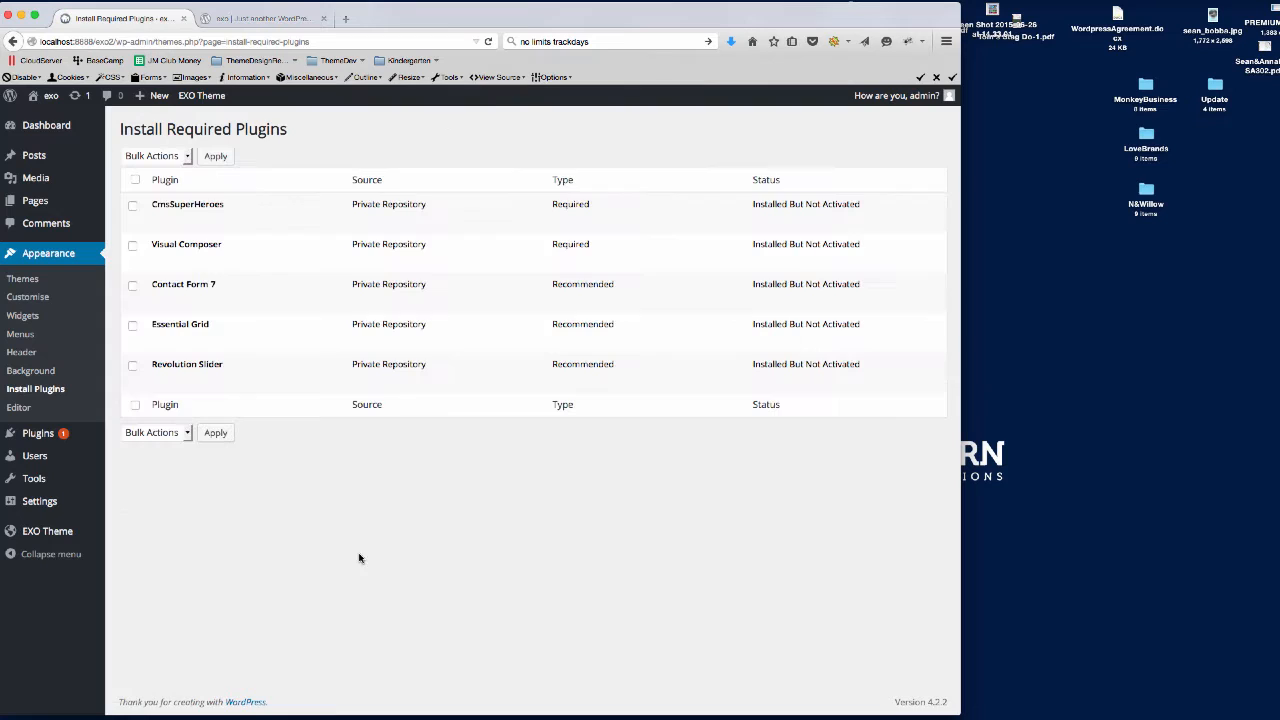
left_click(134, 180)
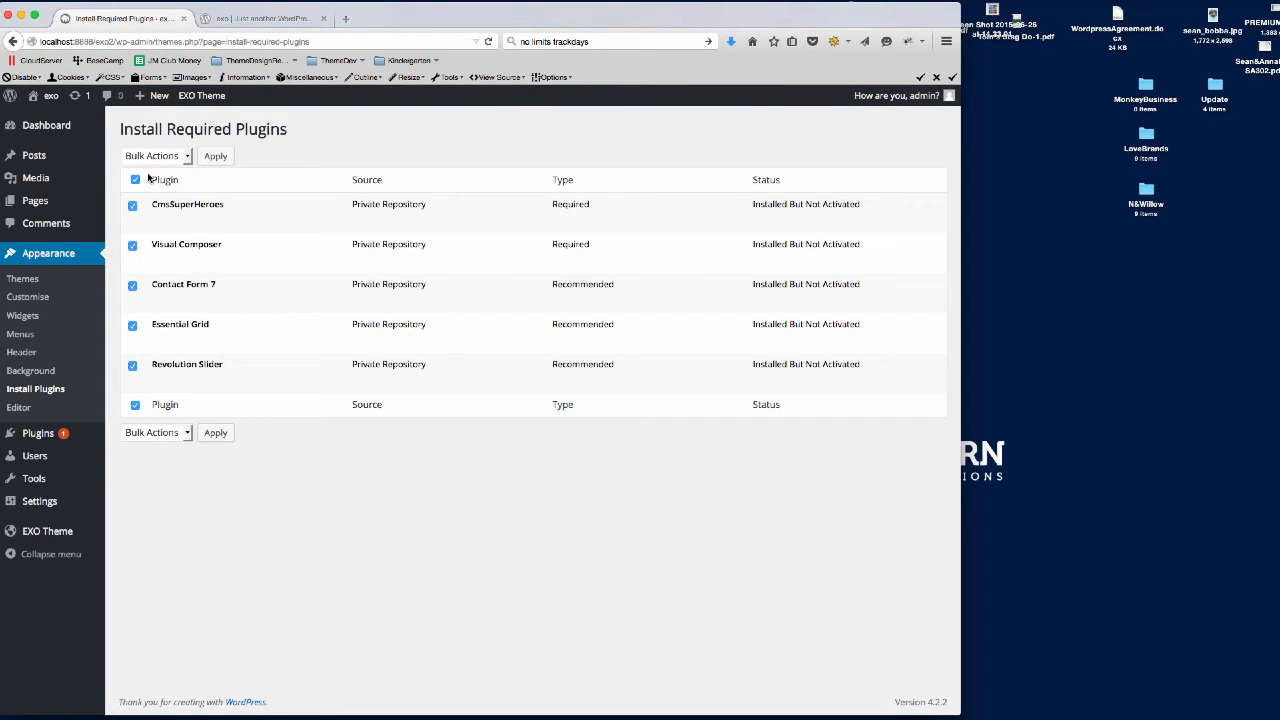
left_click(156, 156)
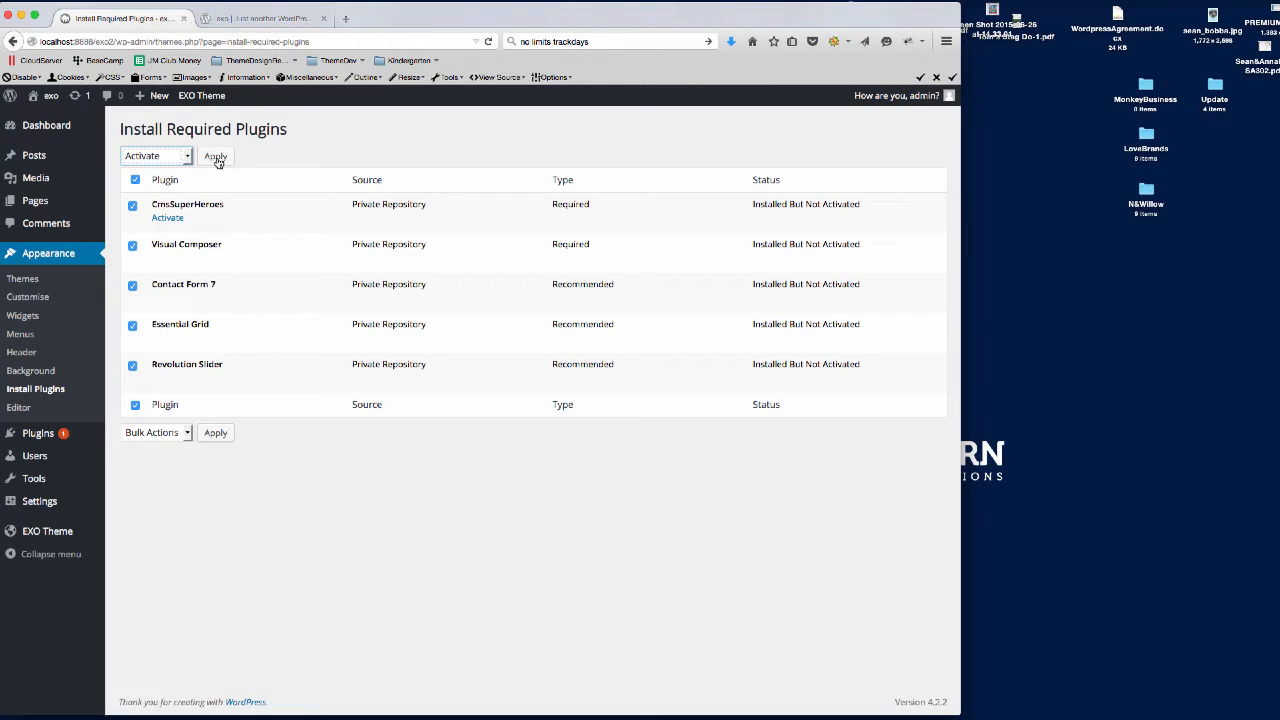
left_click(216, 156)
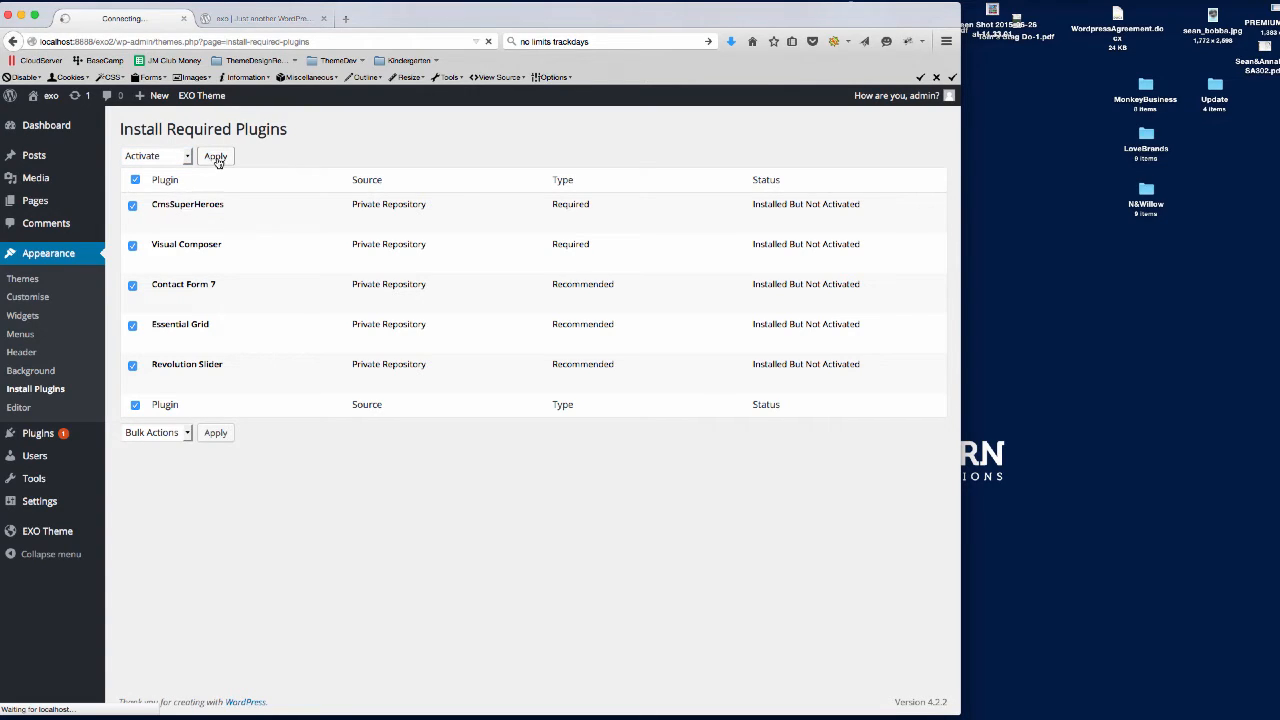
mouse_move(308, 152)
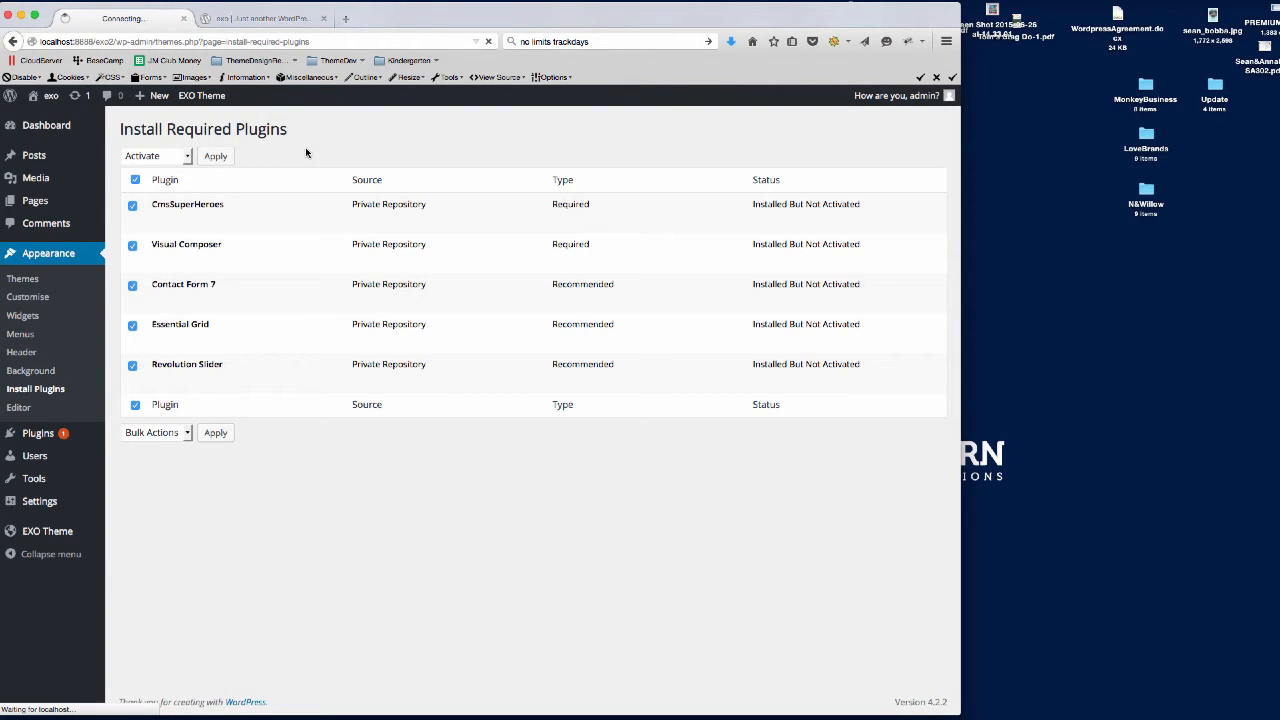
left_click(216, 156)
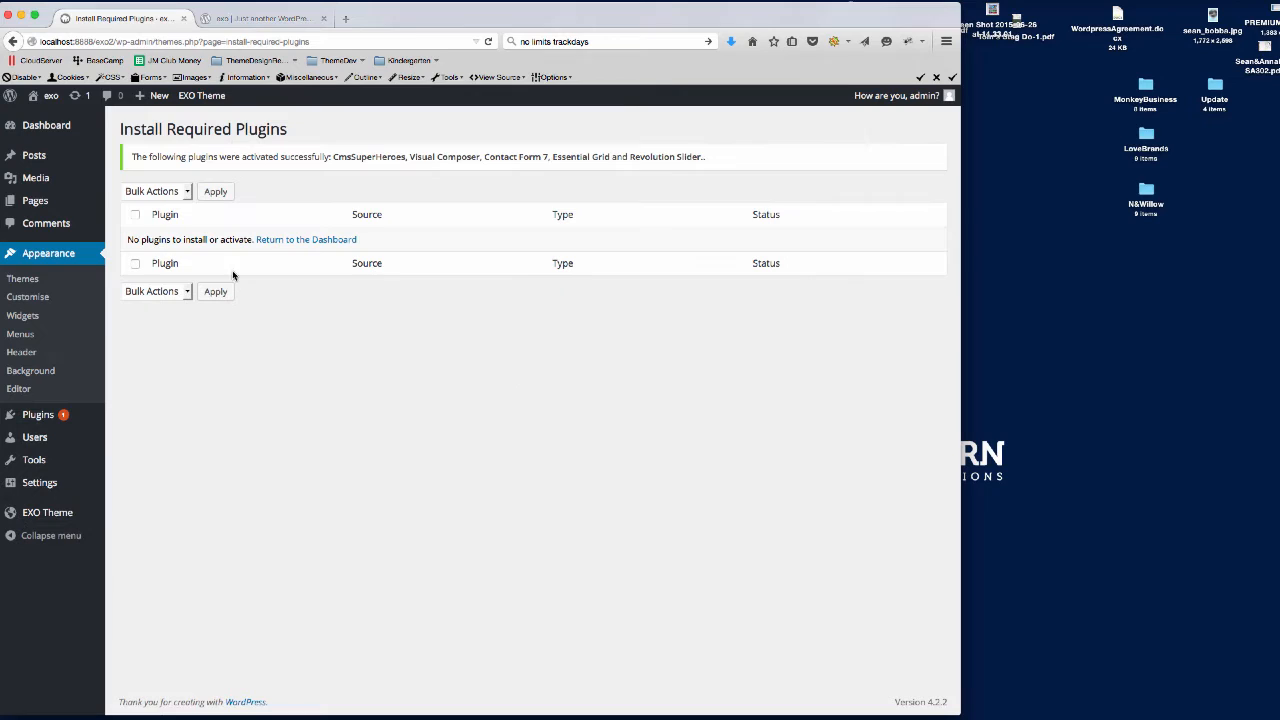
mouse_move(296, 244)
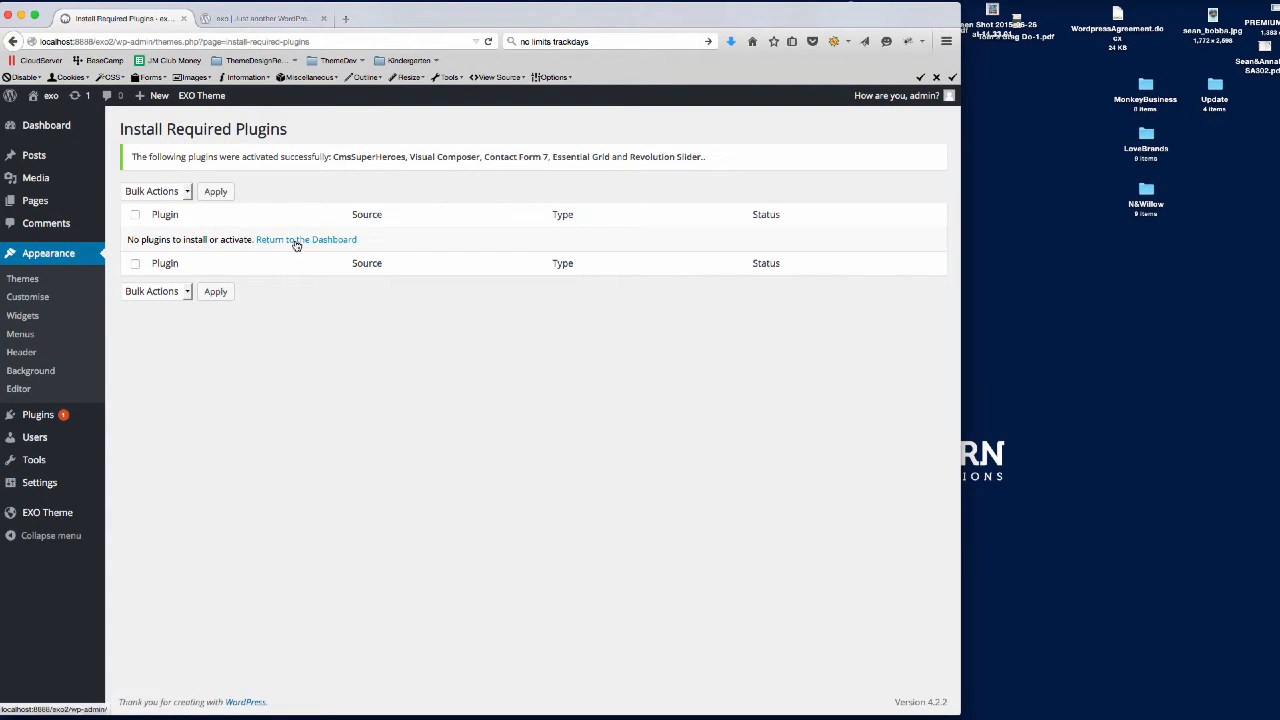
left_click(304, 240)
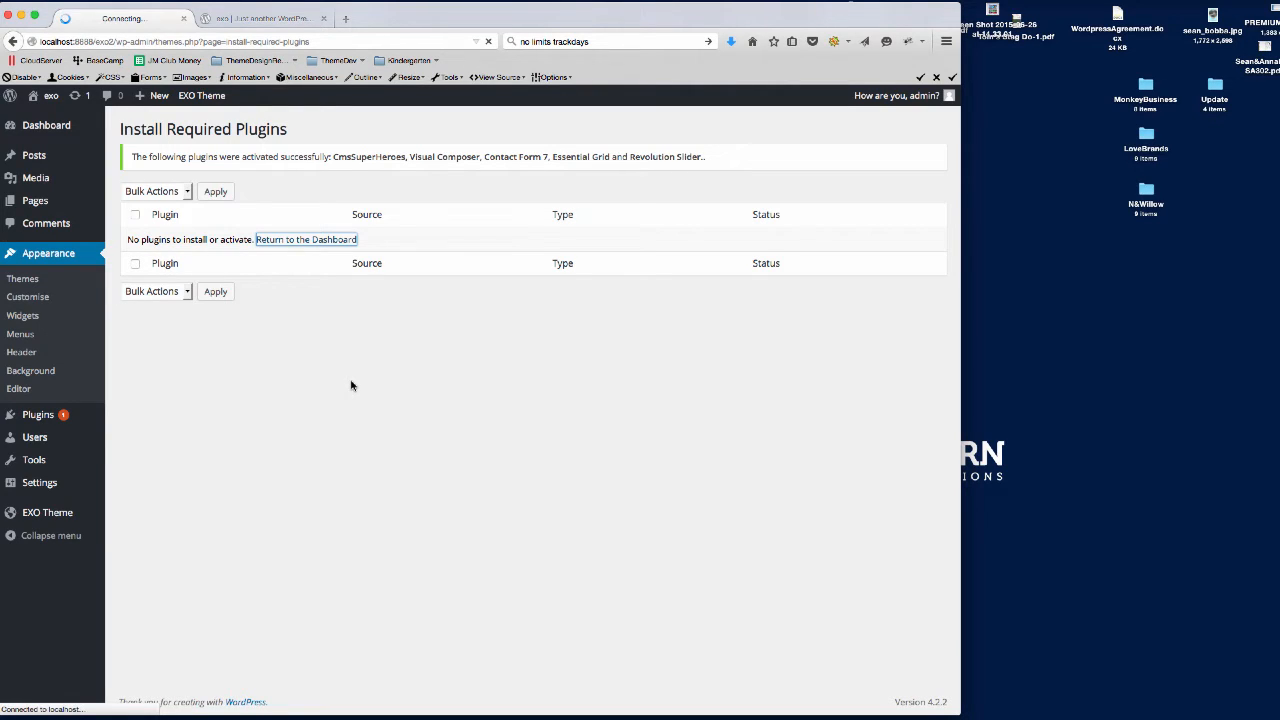
Leave the Visual Composer welcome screen and bring up the EXO Theme Home Settings panel.
left_click(304, 240)
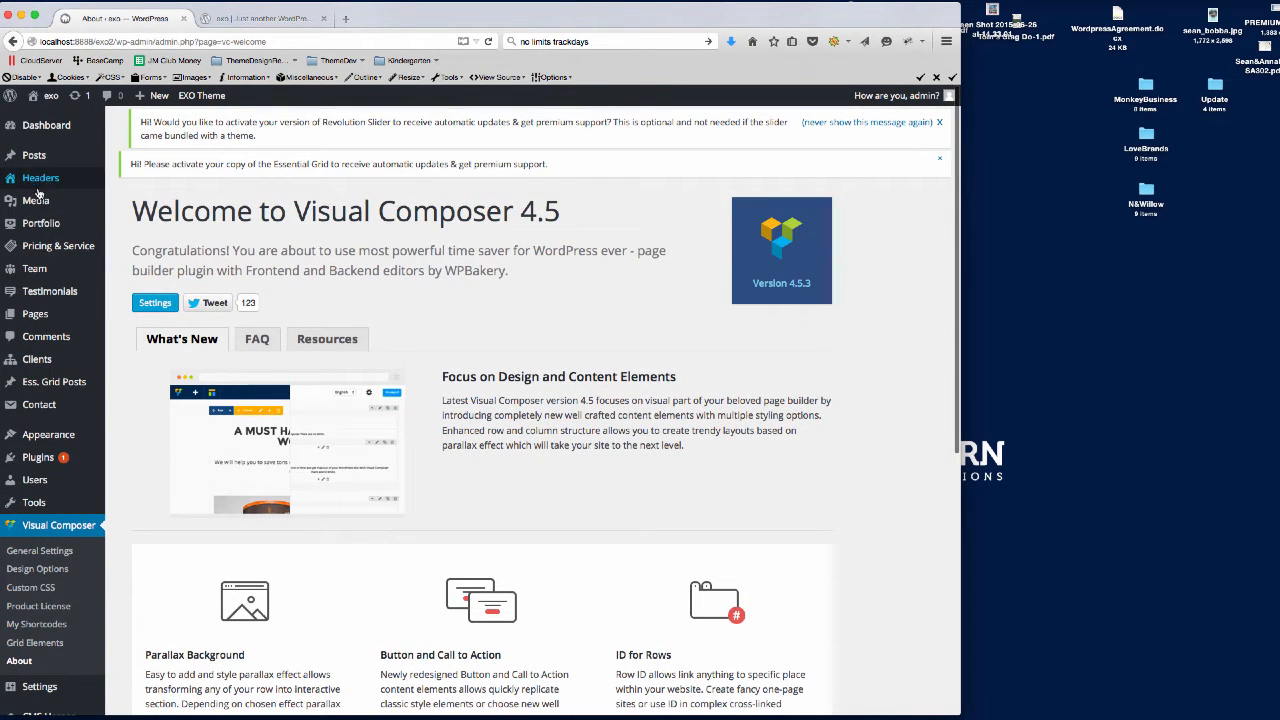
scroll("down", 3)
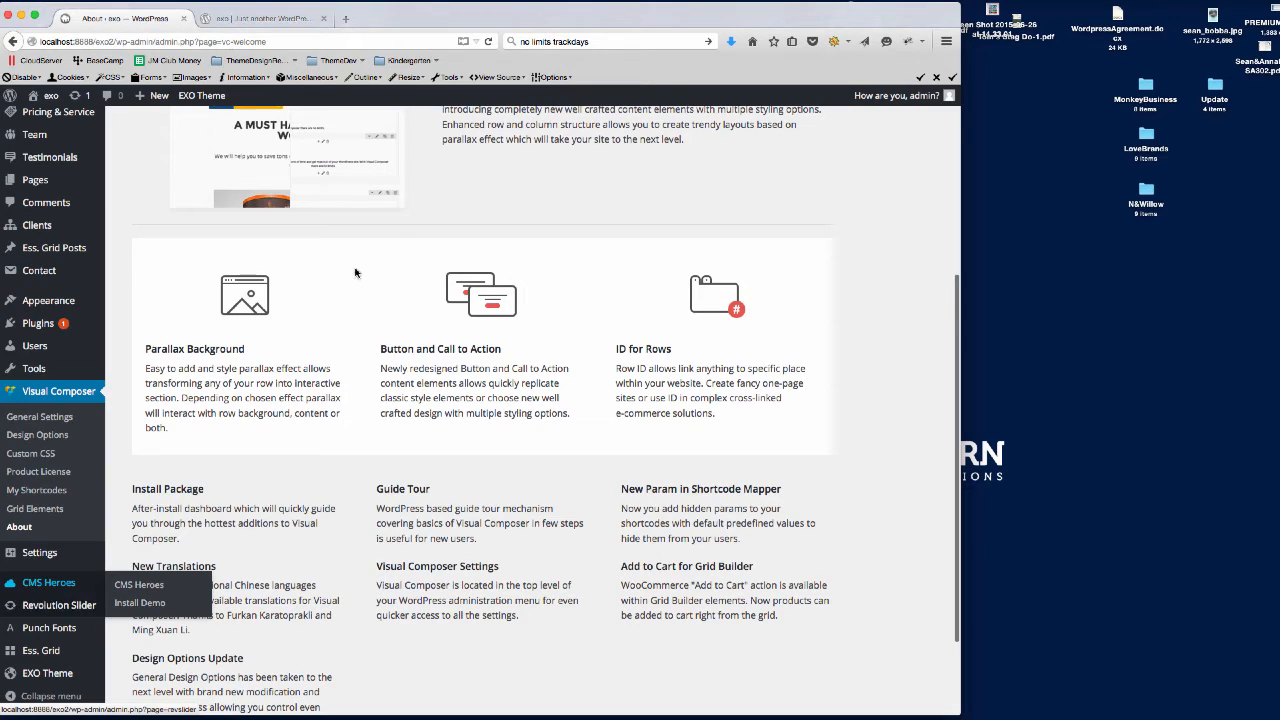
mouse_move(444, 278)
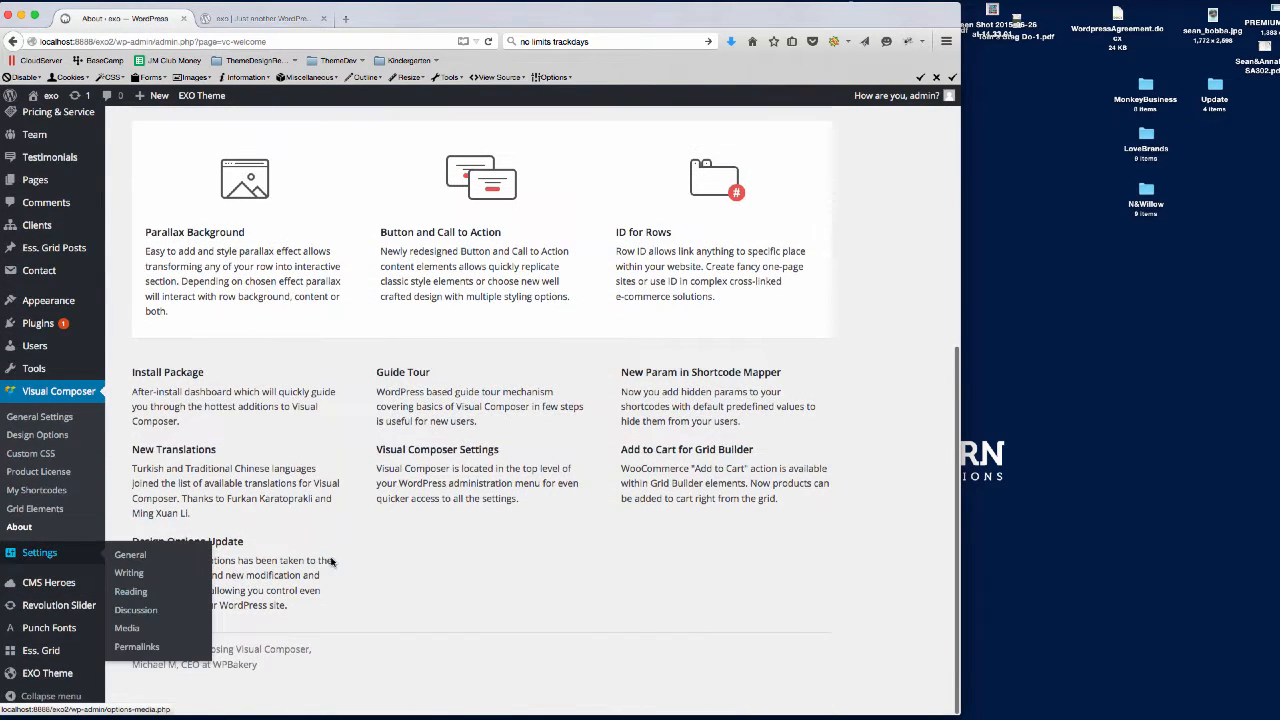
left_click(48, 672)
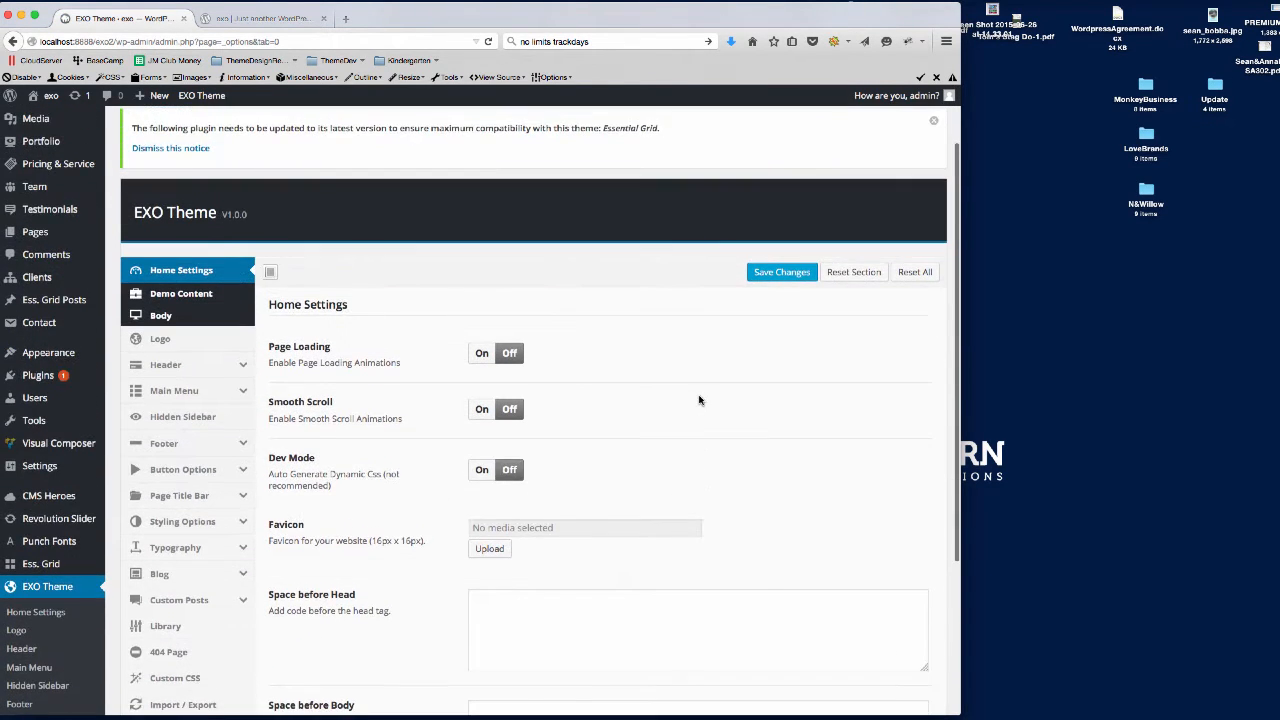
Import the Home Main demo content from the Demo Content section, then switch to Reading Settings.
scroll("down", 3)
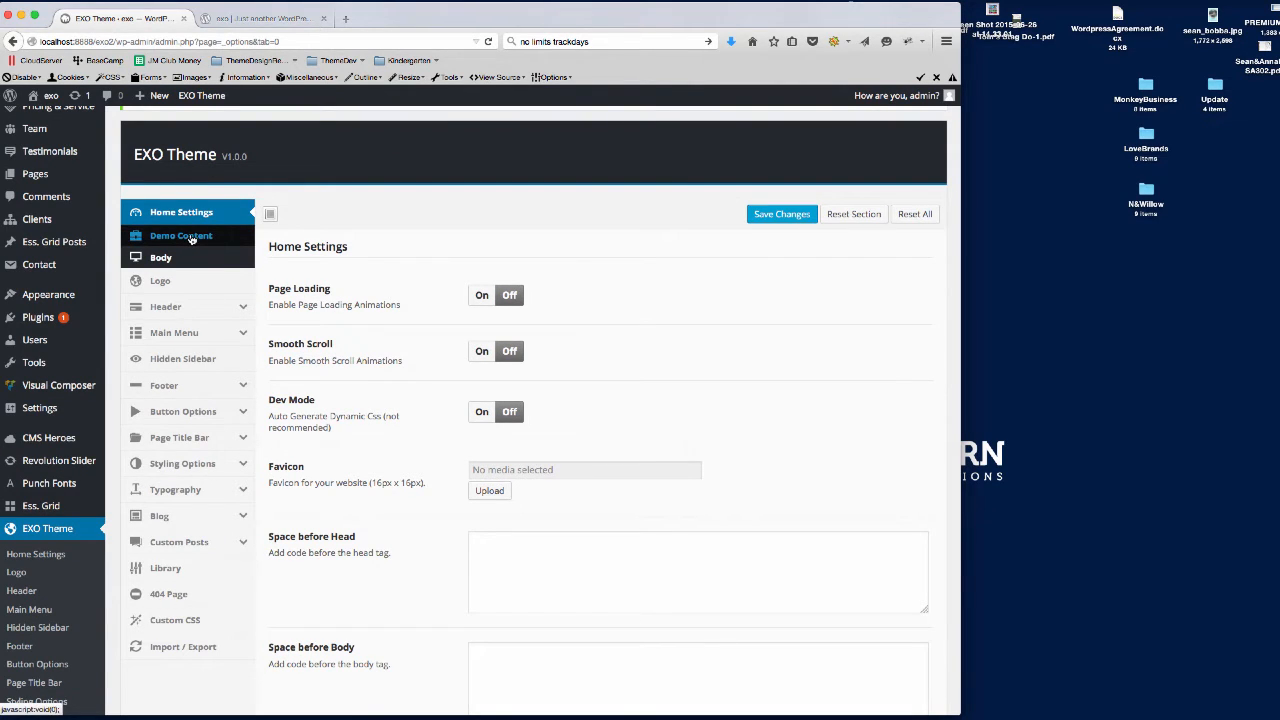
left_click(180, 236)
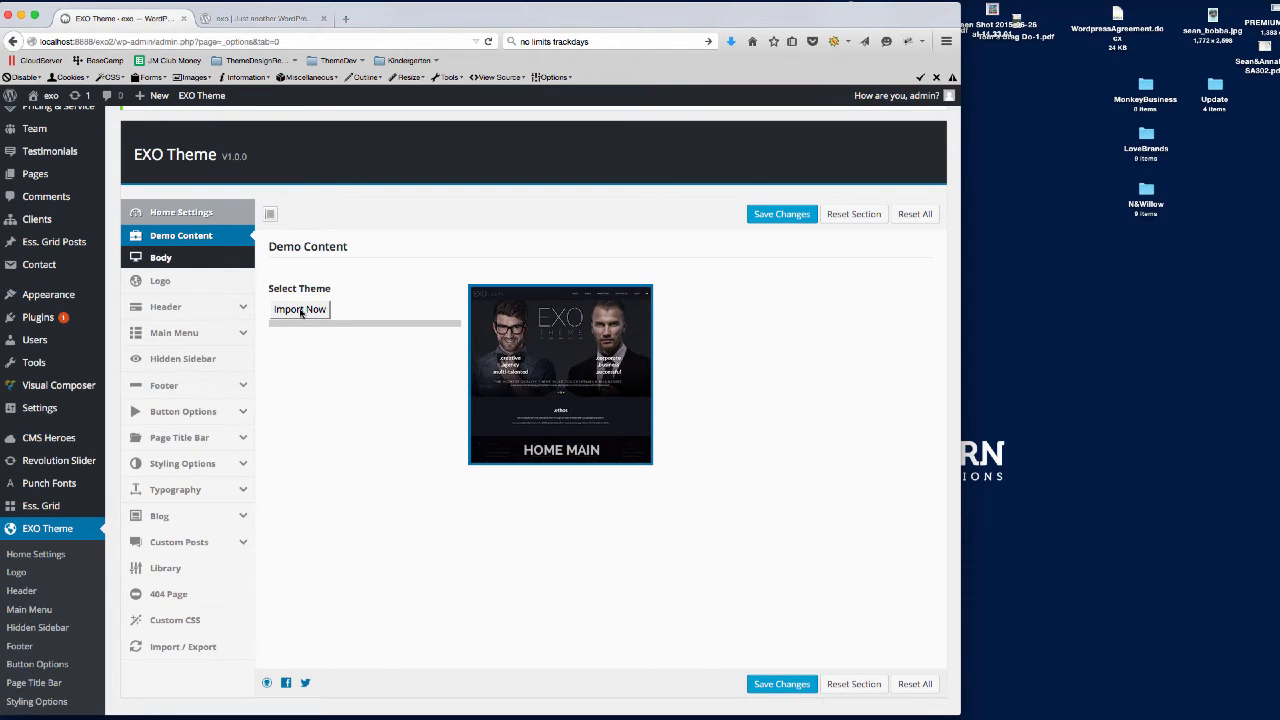
mouse_move(308, 316)
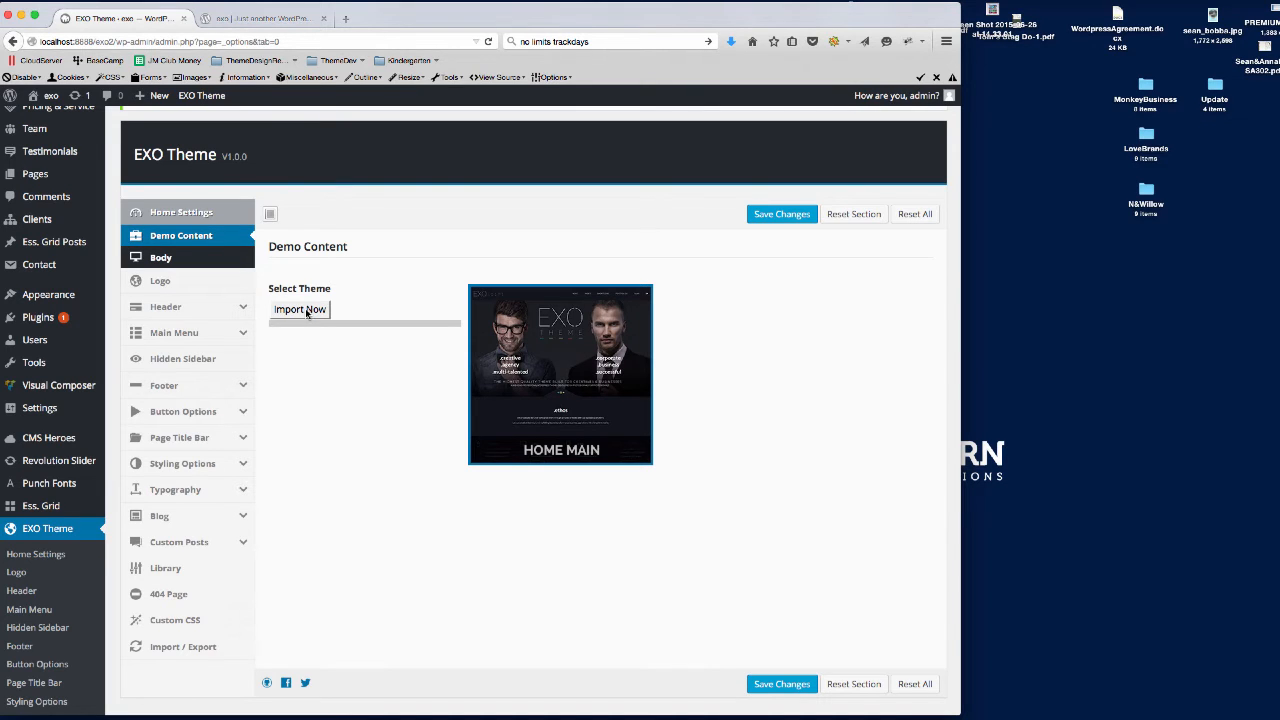
left_click(300, 308)
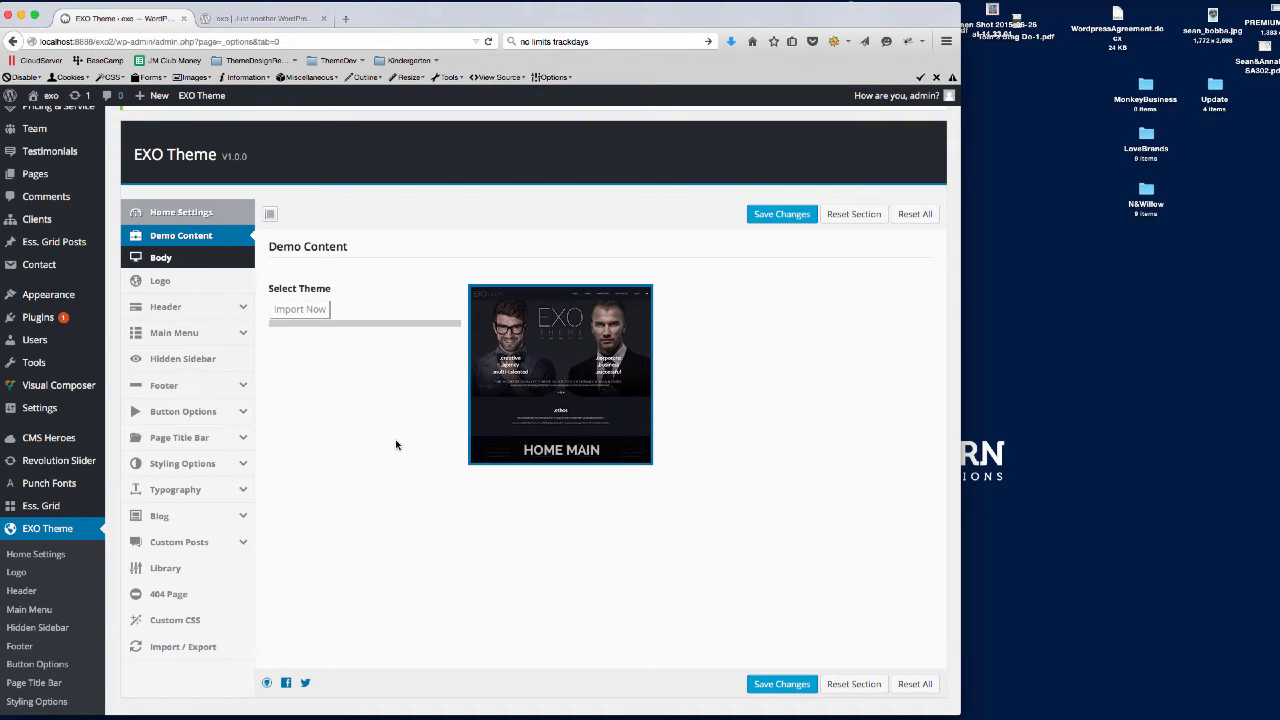
left_click(300, 308)
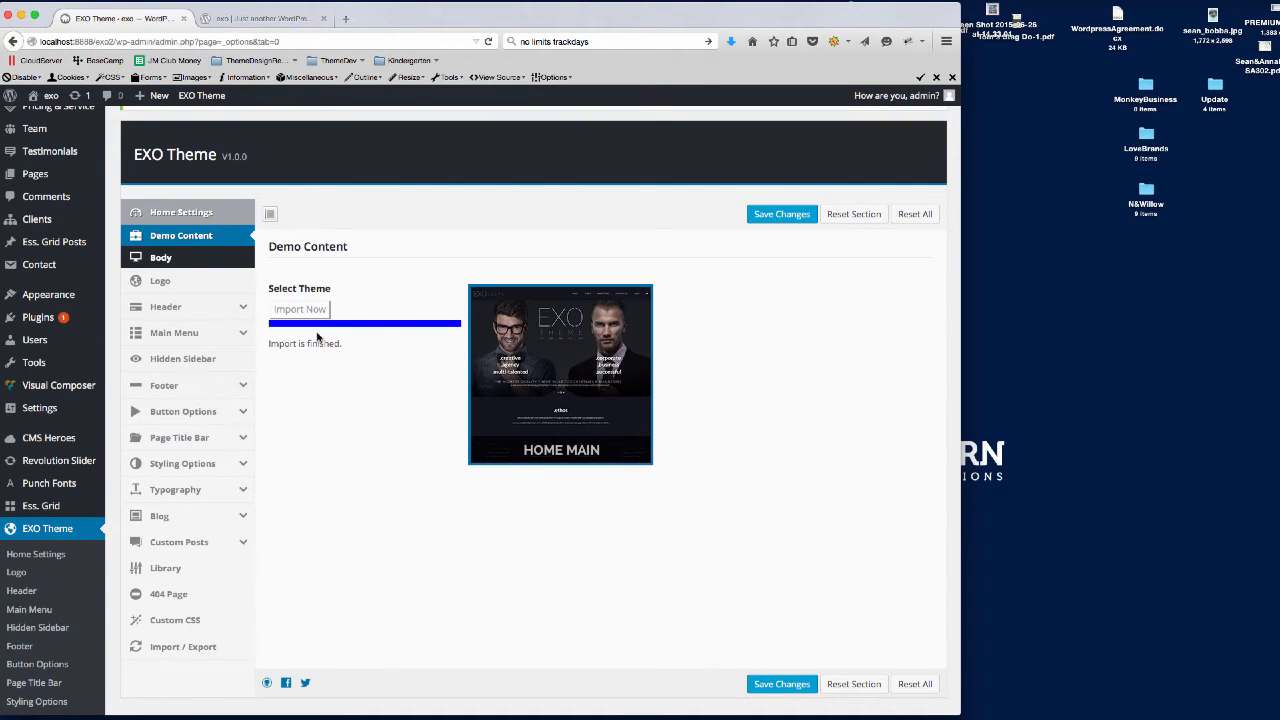
mouse_move(290, 352)
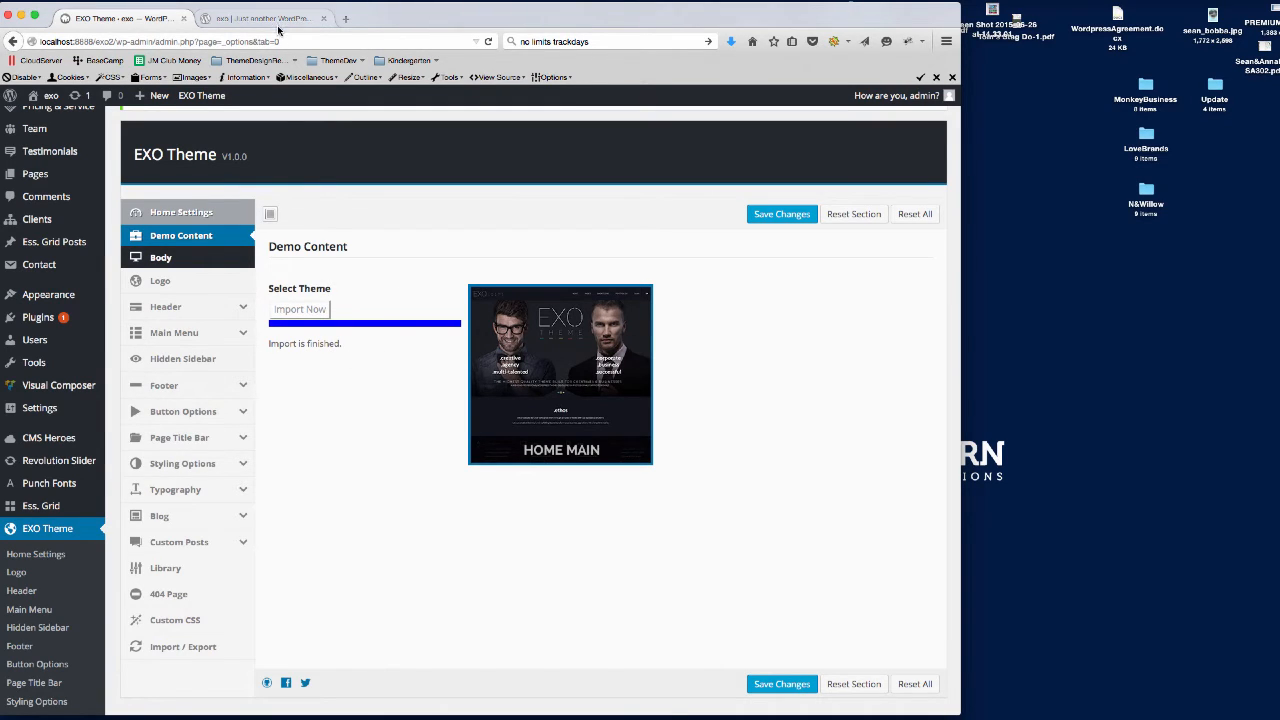
left_click(260, 18)
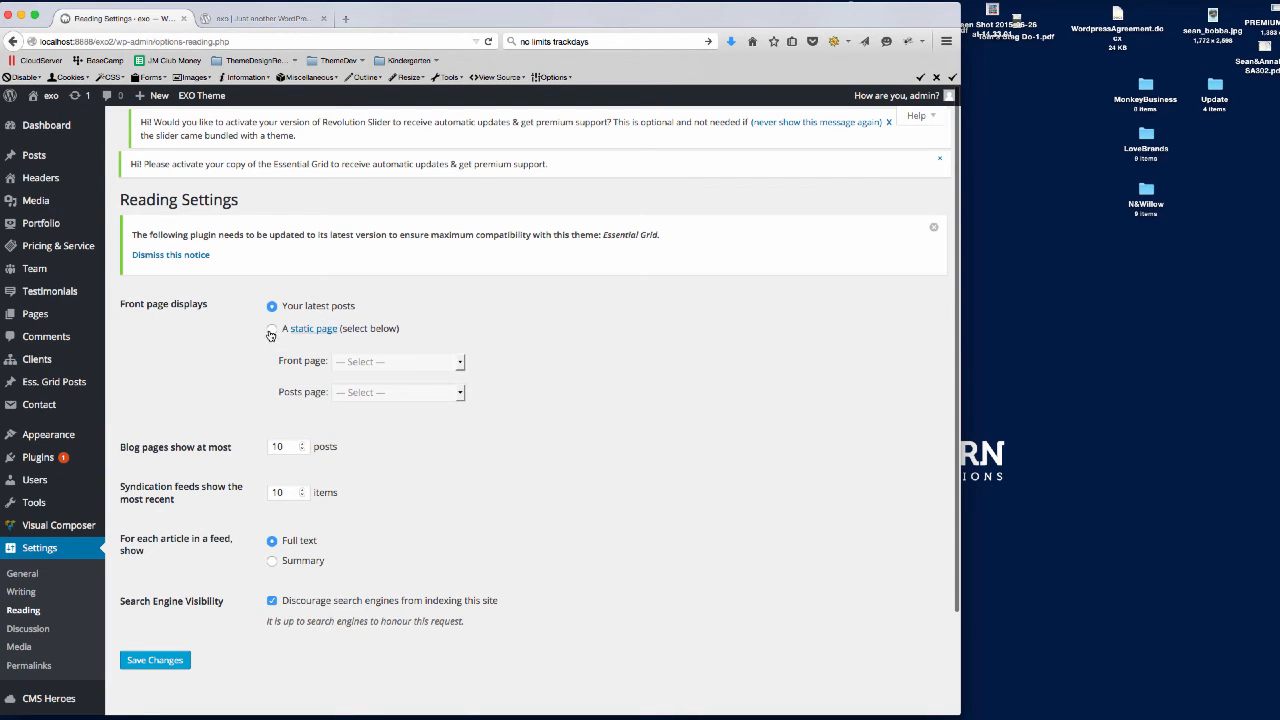
Set a static front page to Landing Page and save the Reading Settings.
left_click(272, 328)
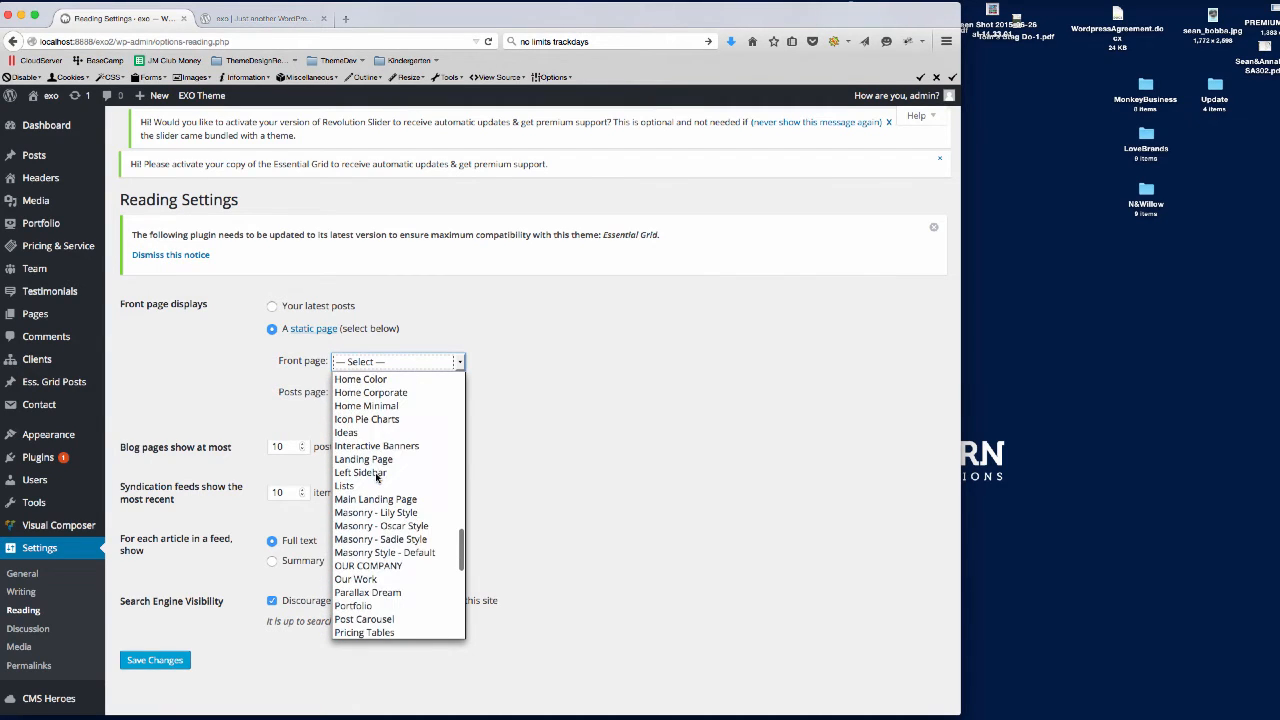
left_click(364, 458)
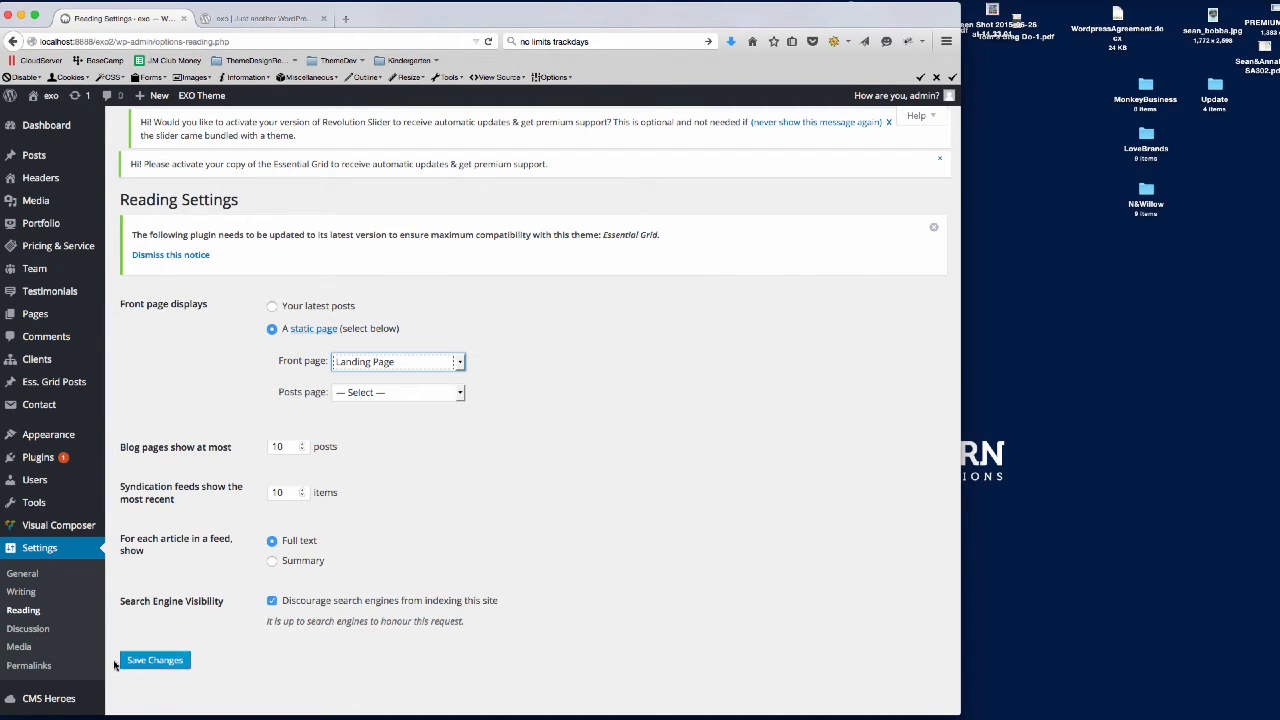
left_click(154, 660)
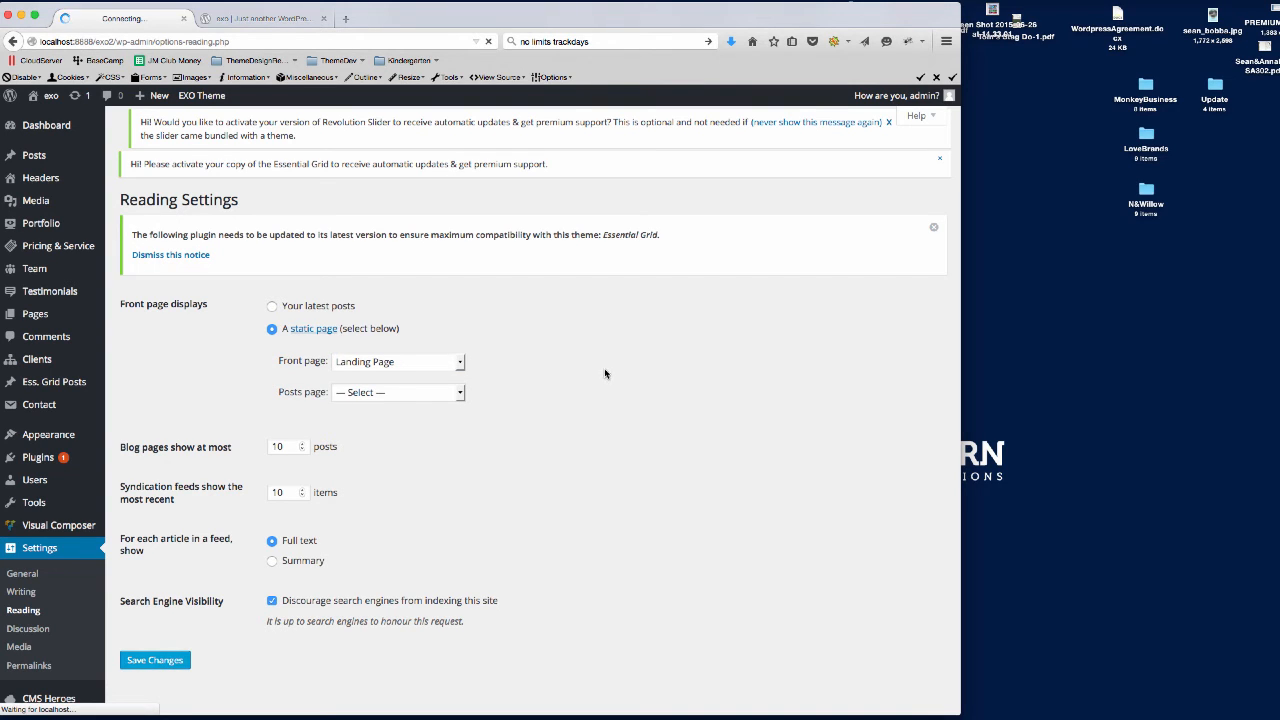
left_click(156, 660)
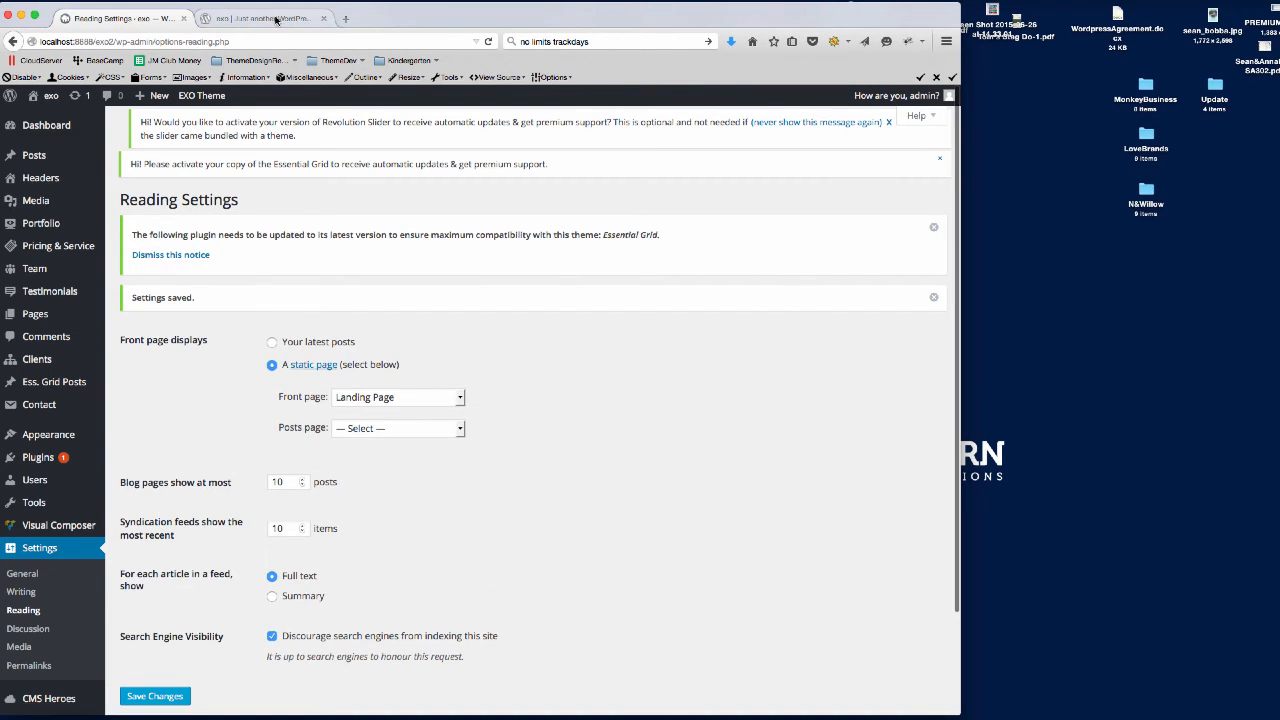
Review the parallax demo homepage on the live site and return to Reading Settings.
left_click(264, 18)
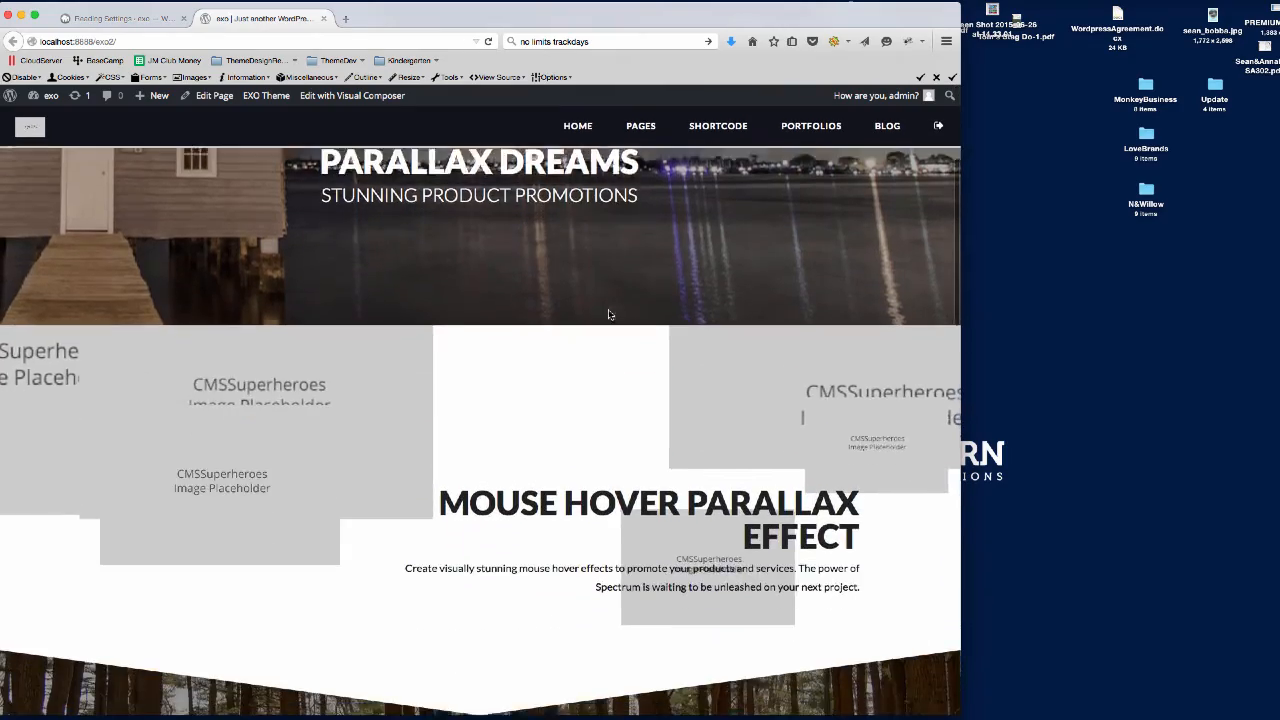
scroll("down", 3)
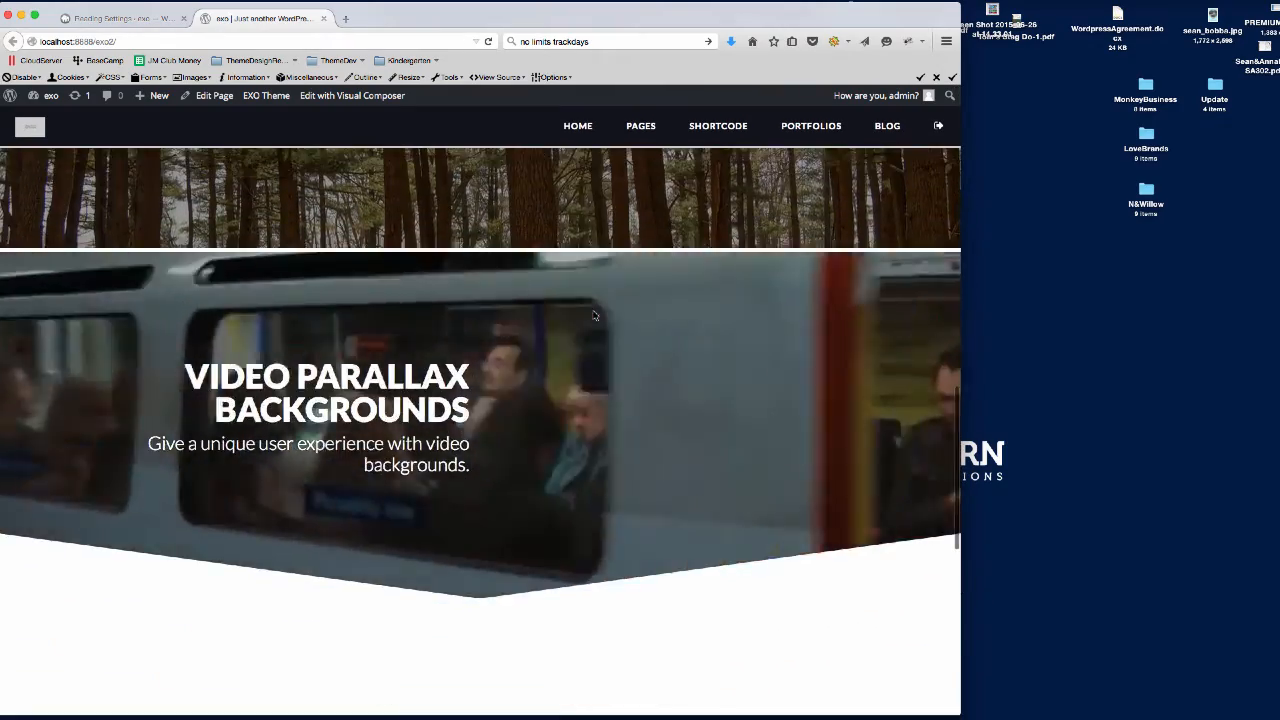
scroll("down", 3)
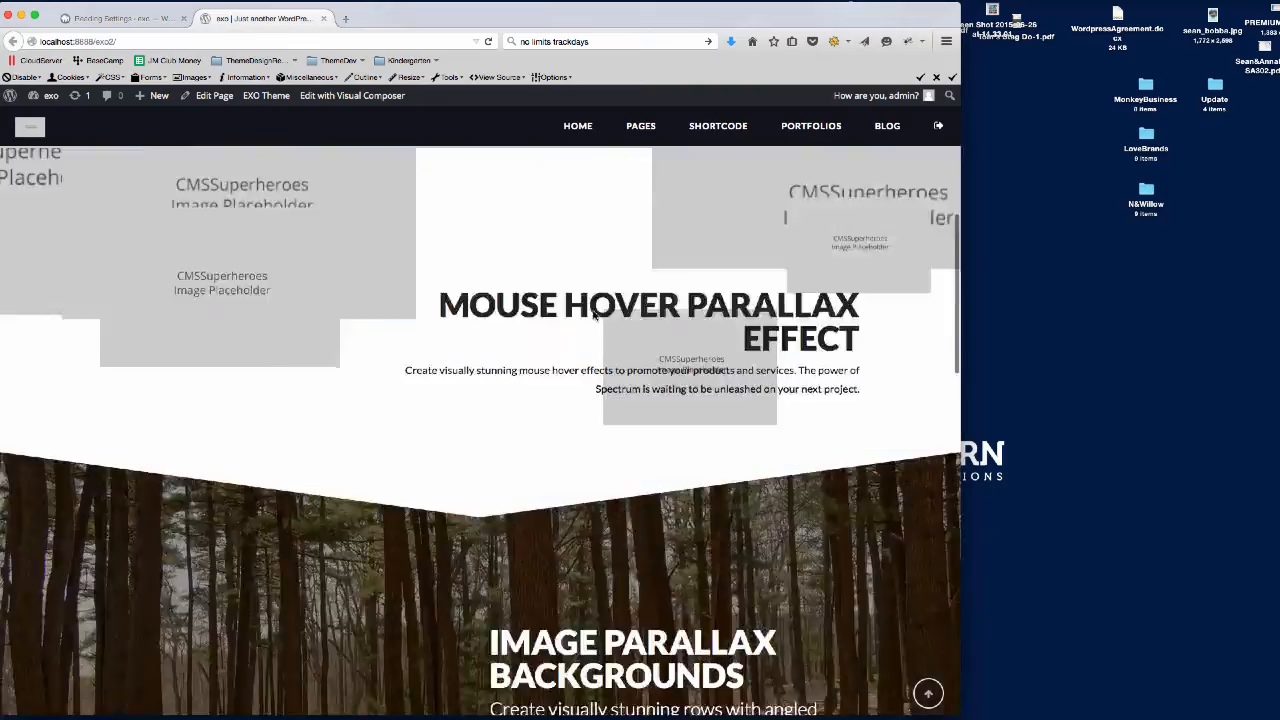
left_click(120, 18)
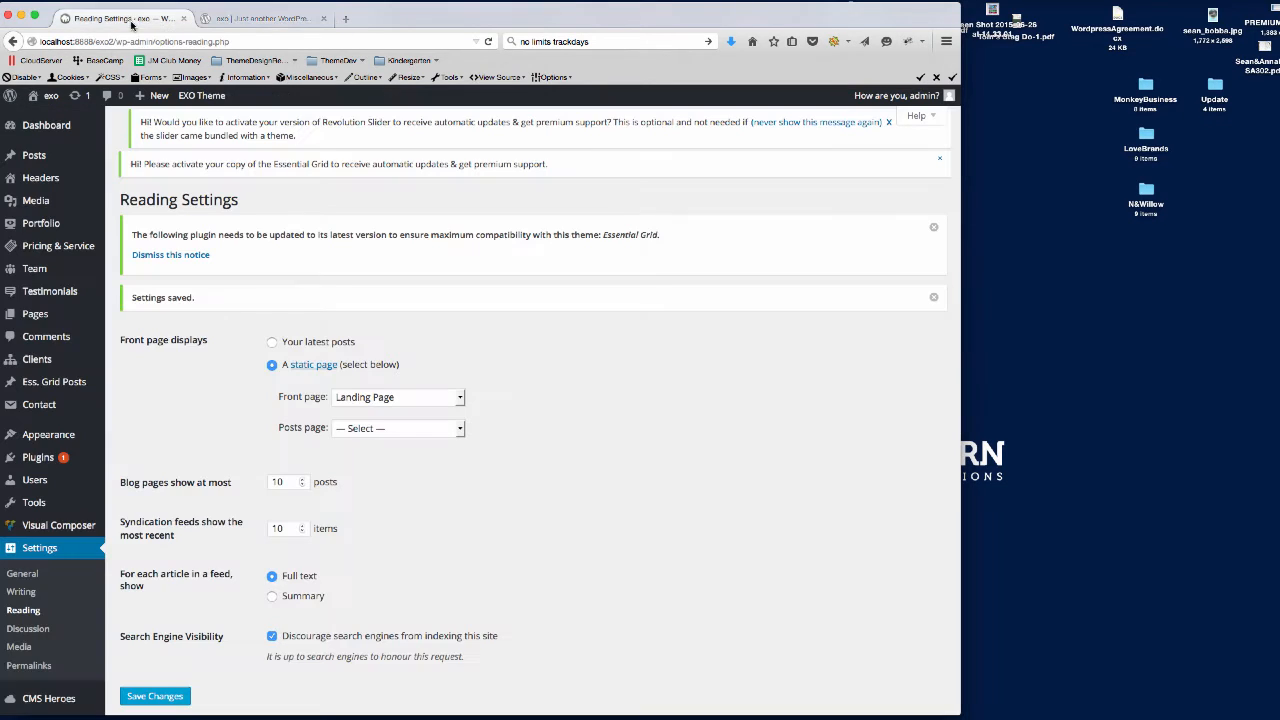
Set the front page to Agency - Dark, save, and view the new live homepage.
left_click(396, 396)
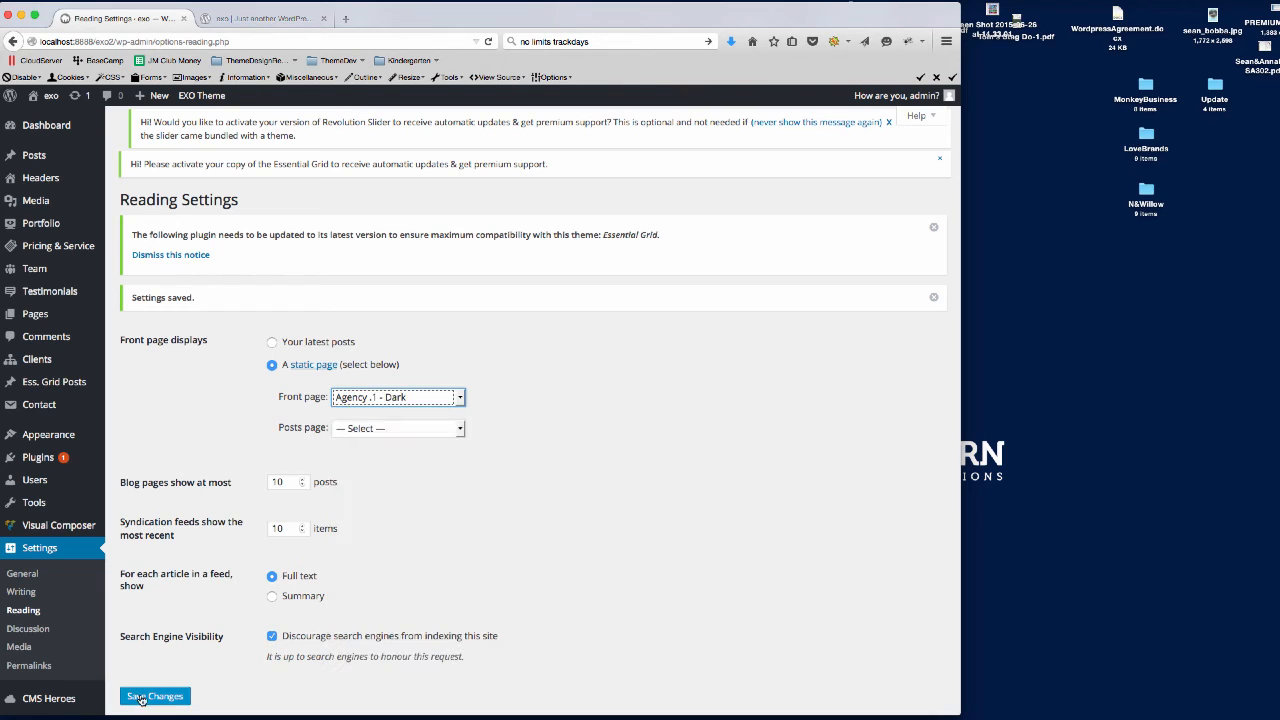
left_click(156, 696)
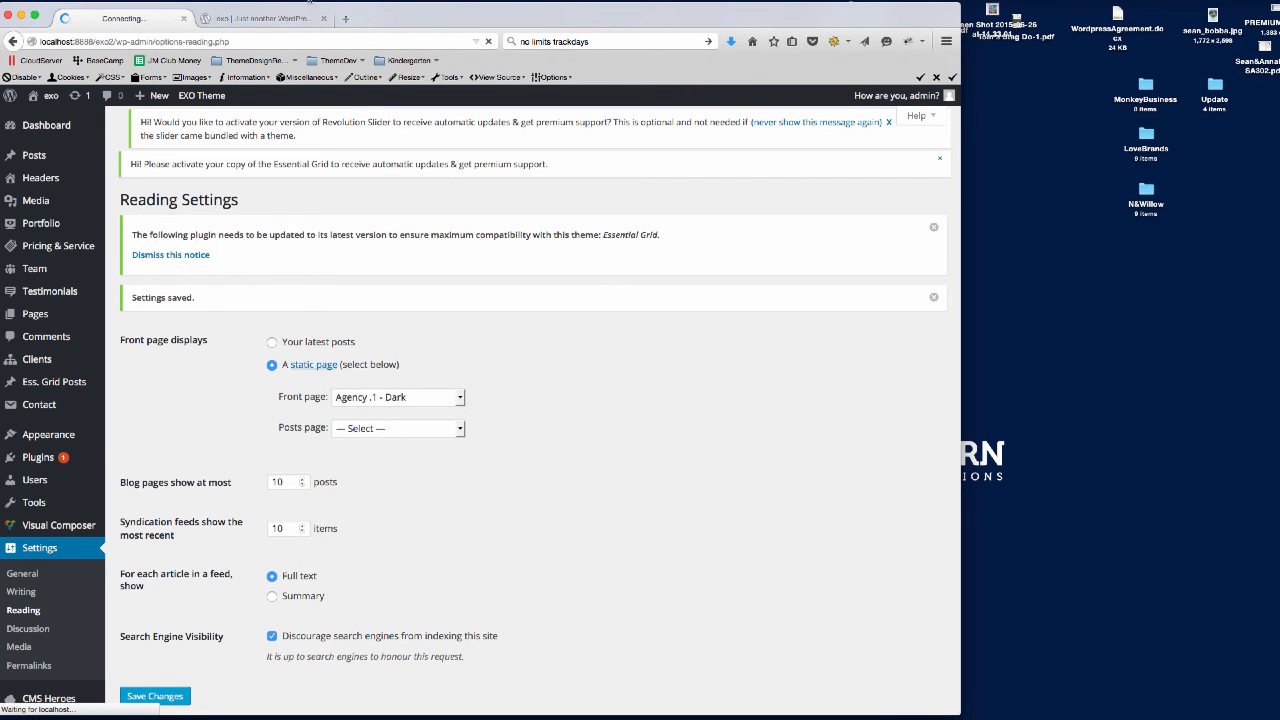
left_click(264, 18)
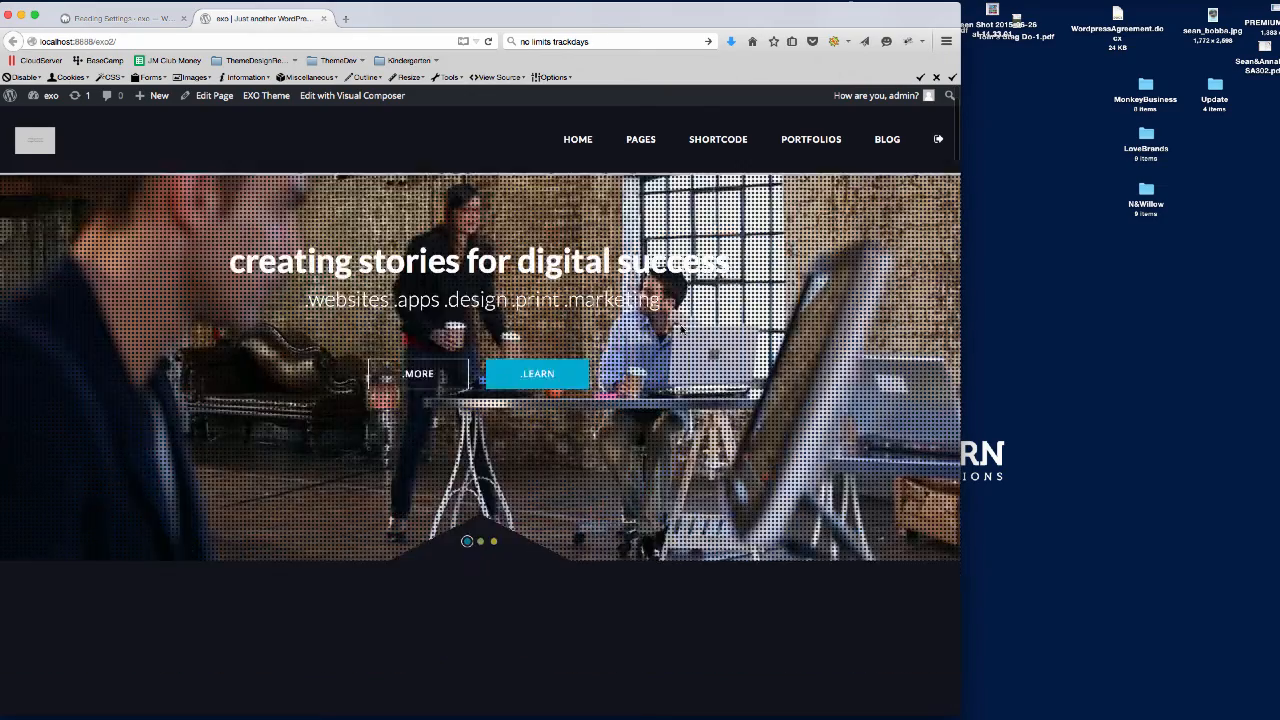
scroll("down", 3)
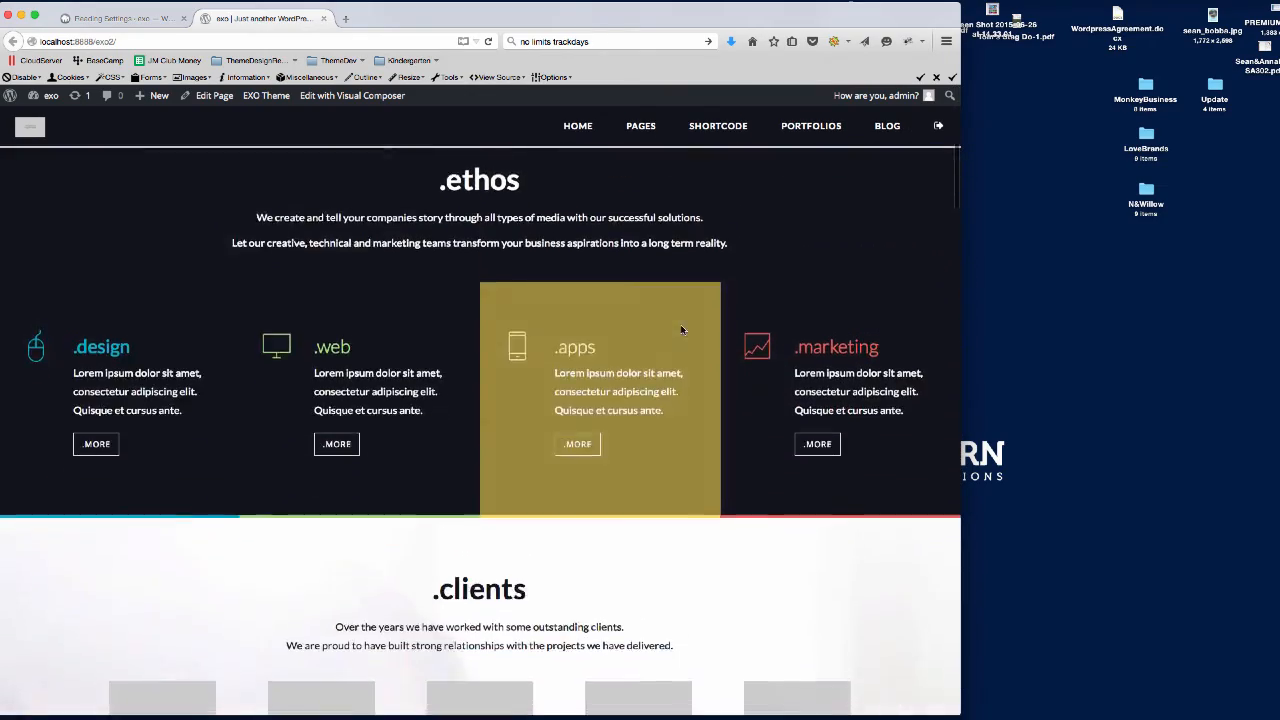
scroll("down", 3)
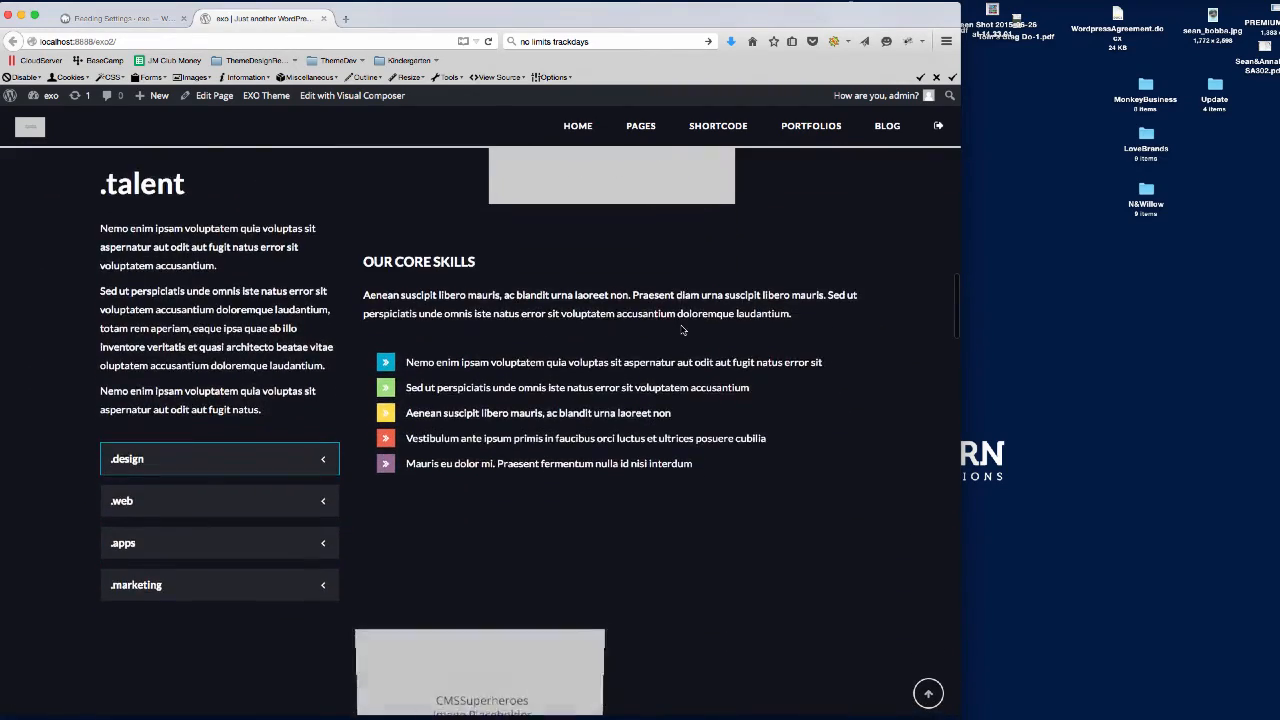
scroll("down", 3)
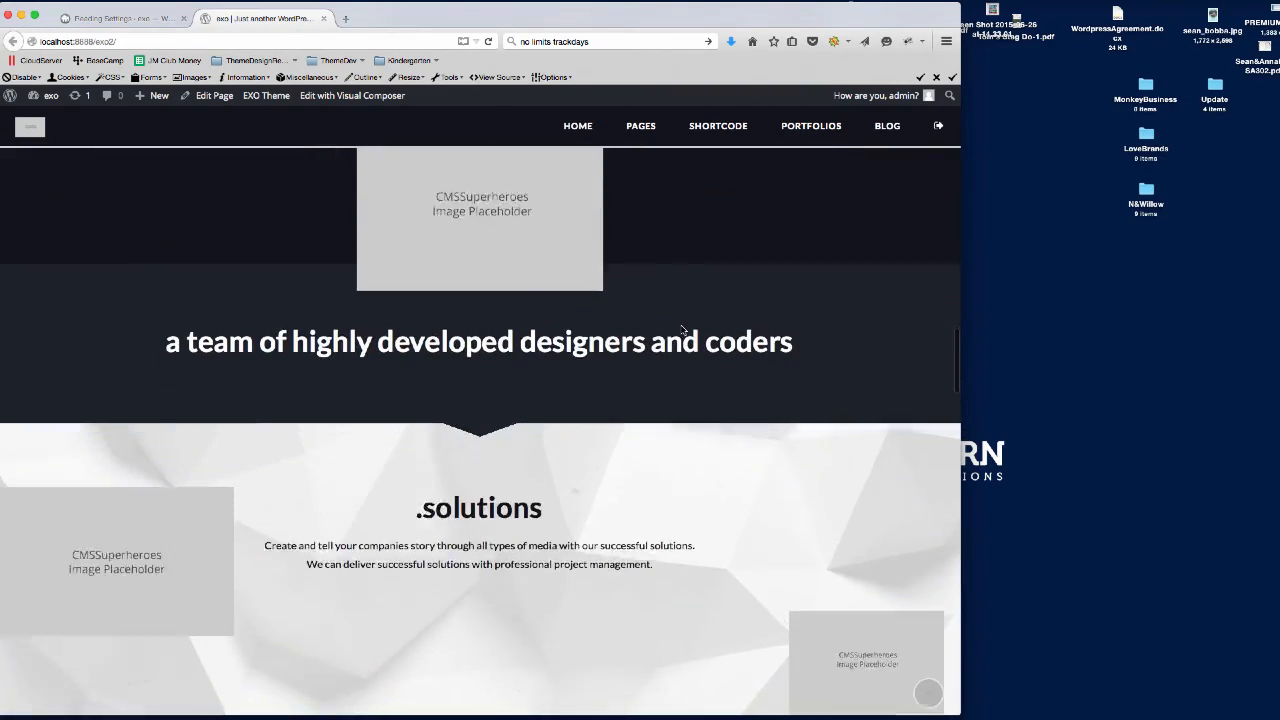
scroll("down", 3)
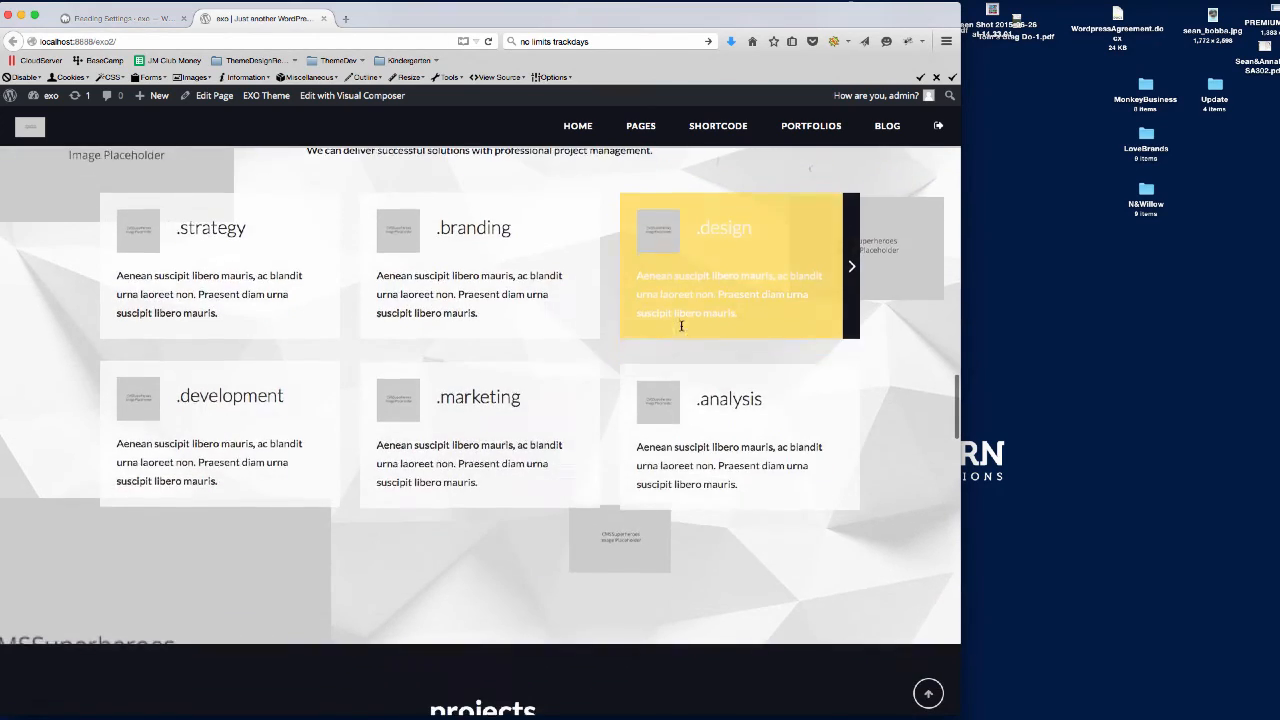
scroll("down", 3)
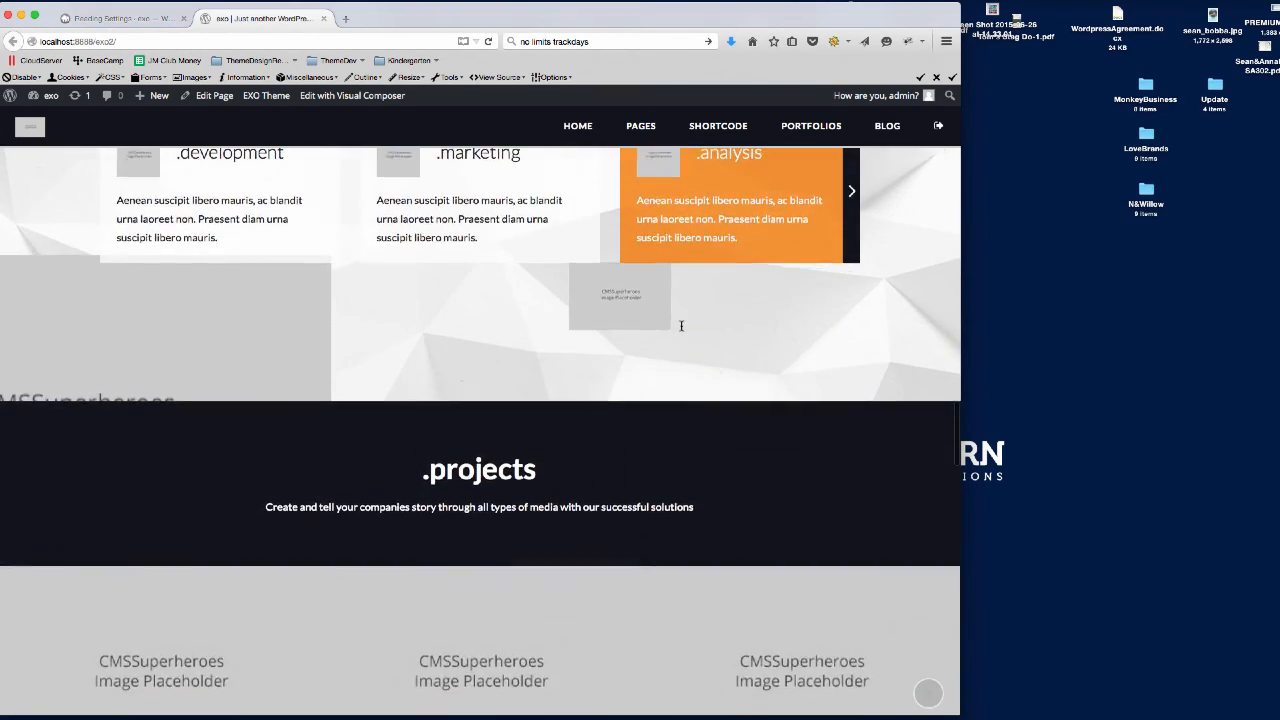
scroll("down", 3)
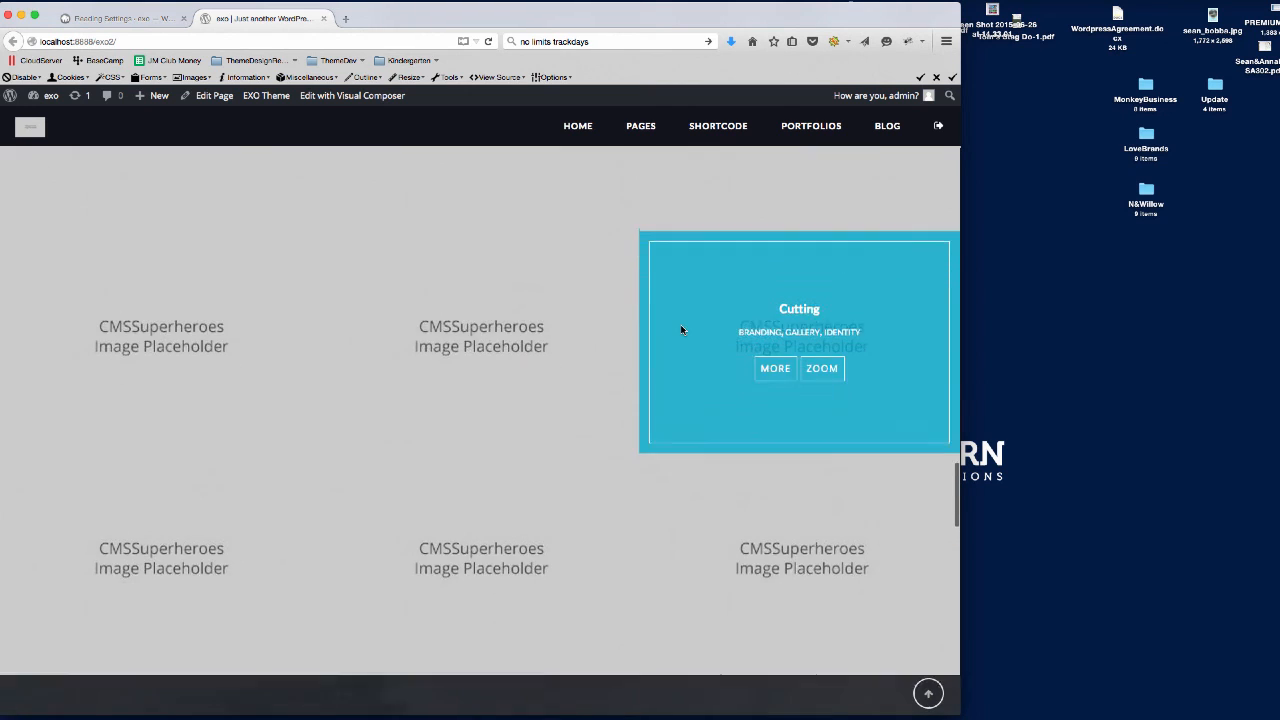
scroll("down", 3)
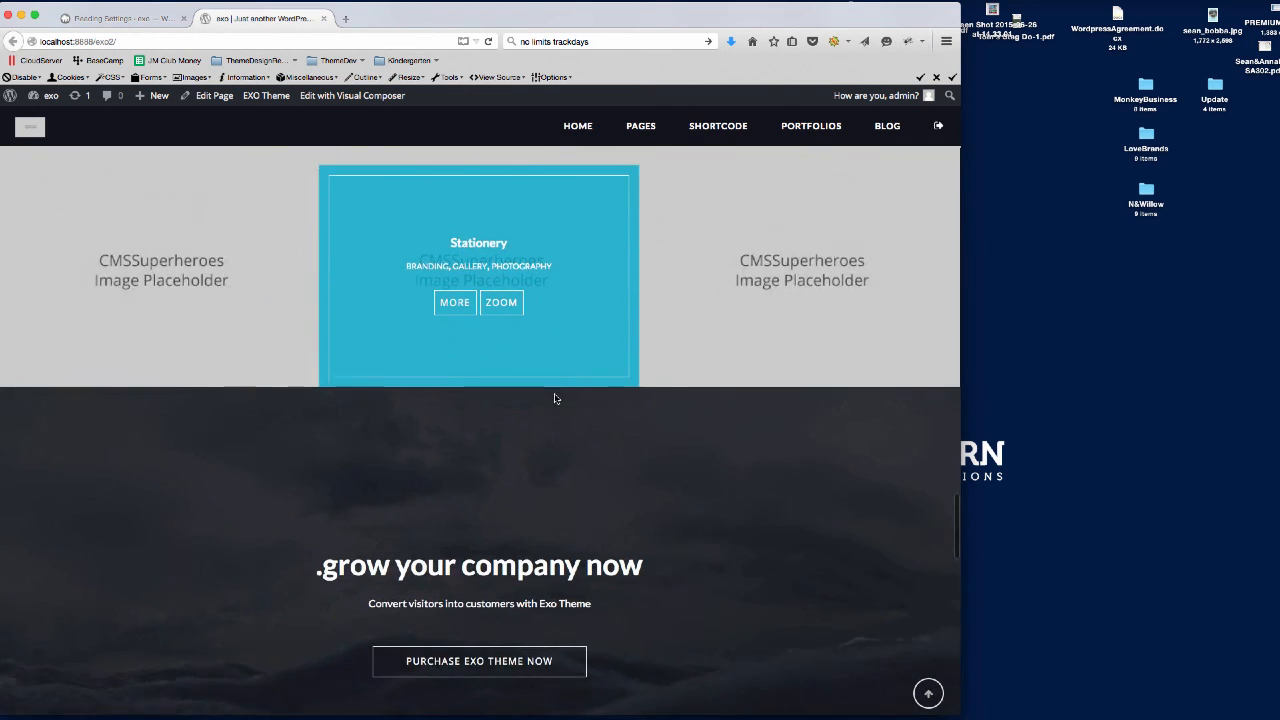
scroll("down", 3)
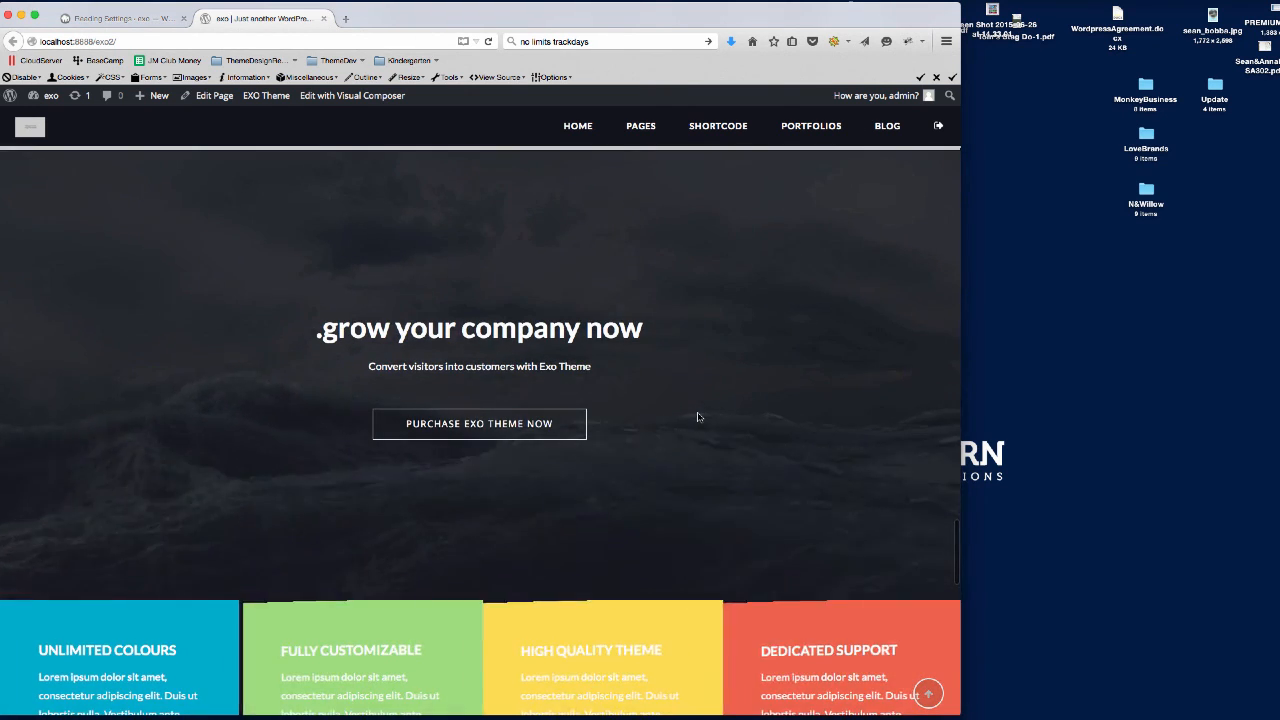